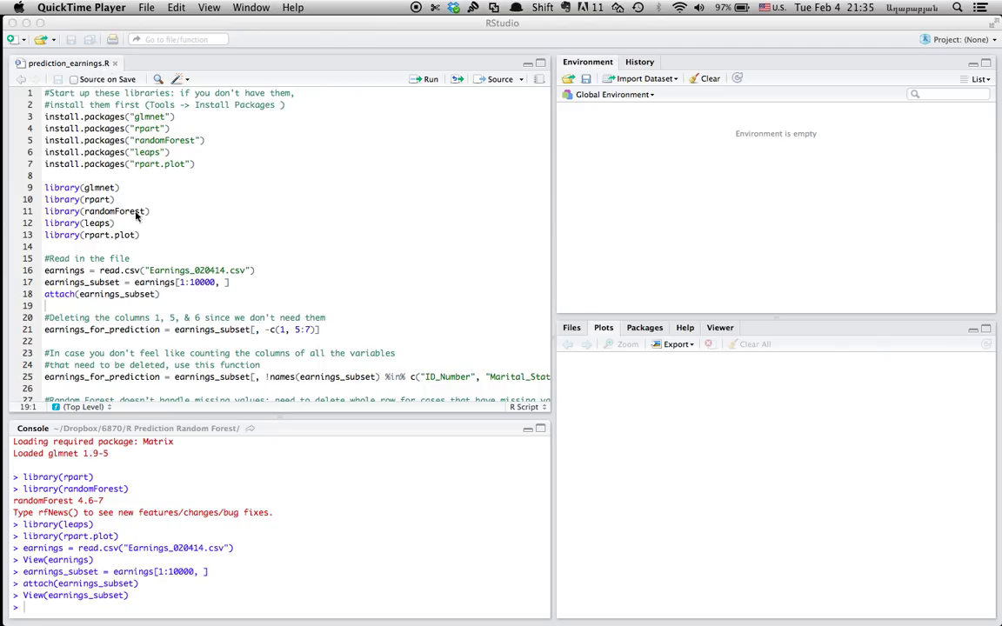
Open the package installer, type 'gl', then dismiss it without installing anything.
{"action": "double_click", "coordinate": [185, 271]}
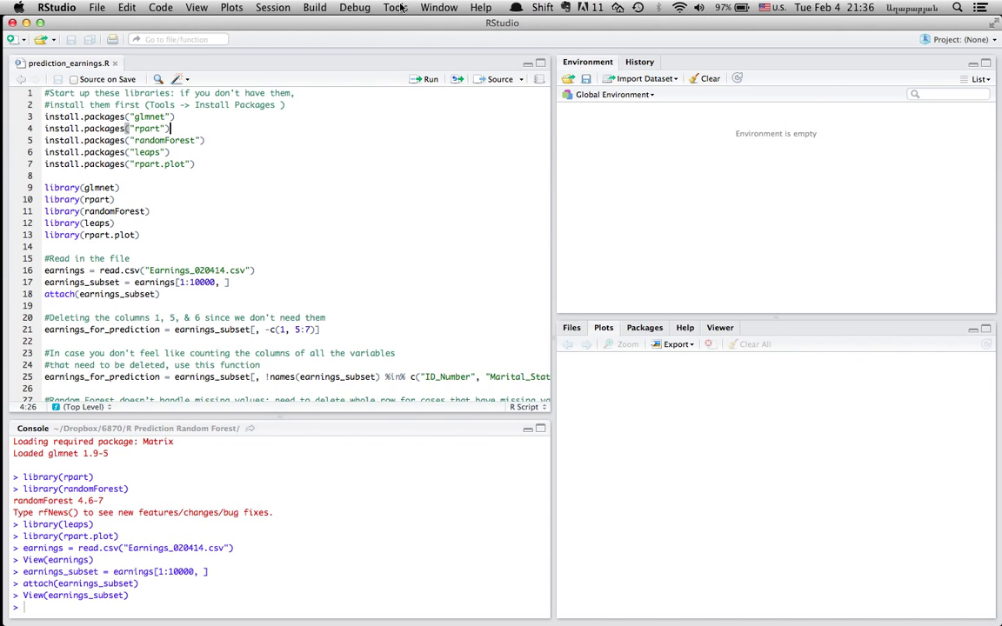
{"action": "left_click", "coordinate": [395, 7]}
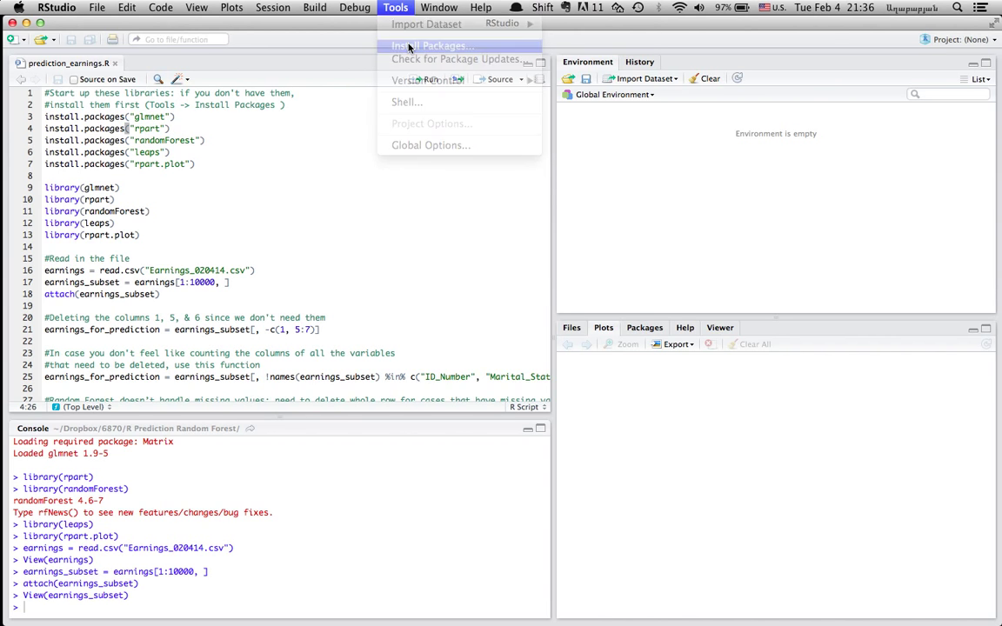
{"action": "left_click", "coordinate": [427, 45]}
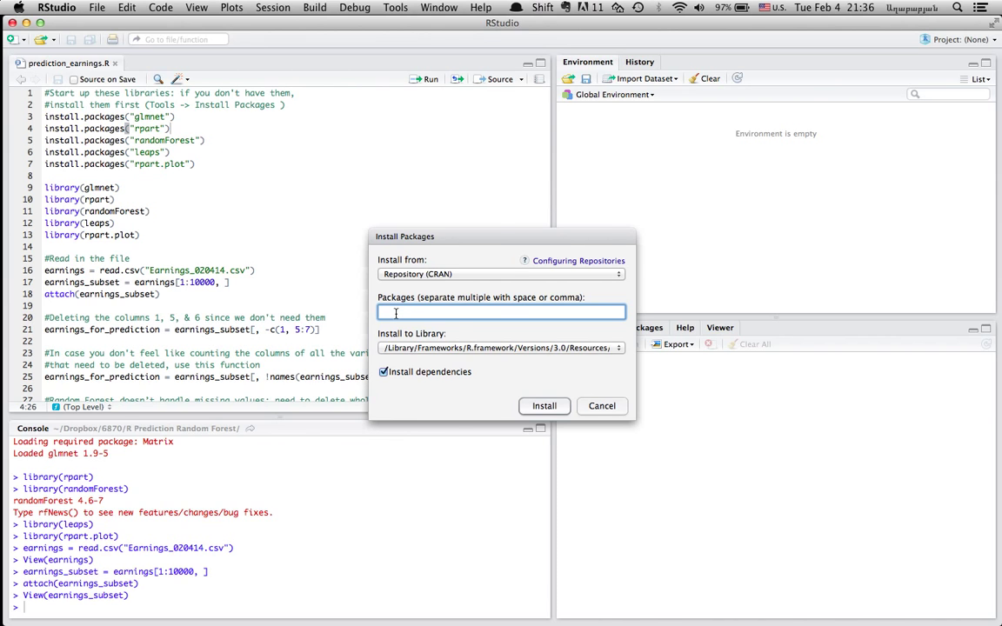
{"action": "type", "text": "glmnet"}
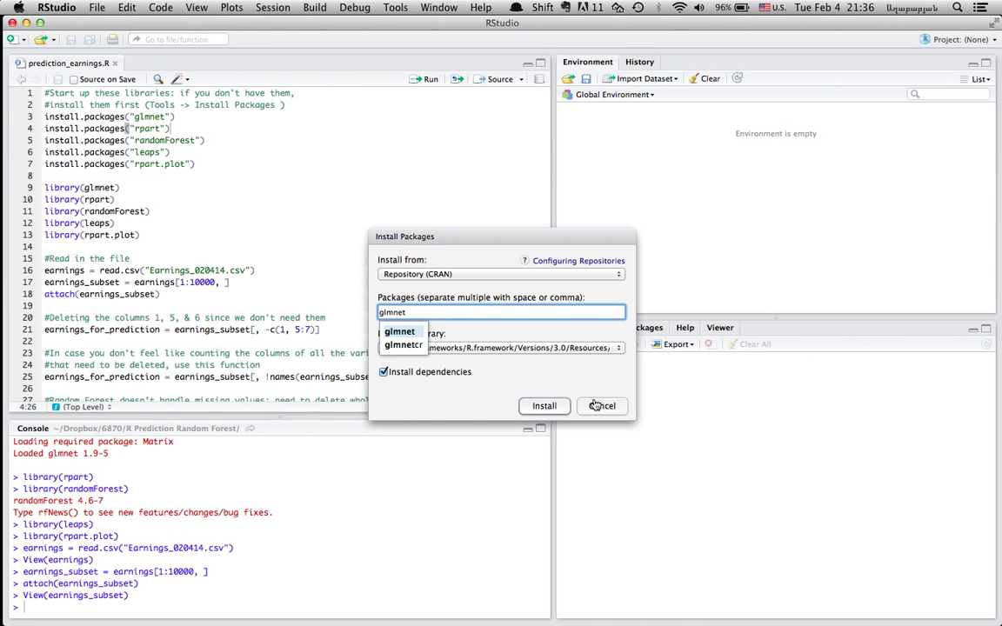
{"action": "left_click", "coordinate": [603, 407]}
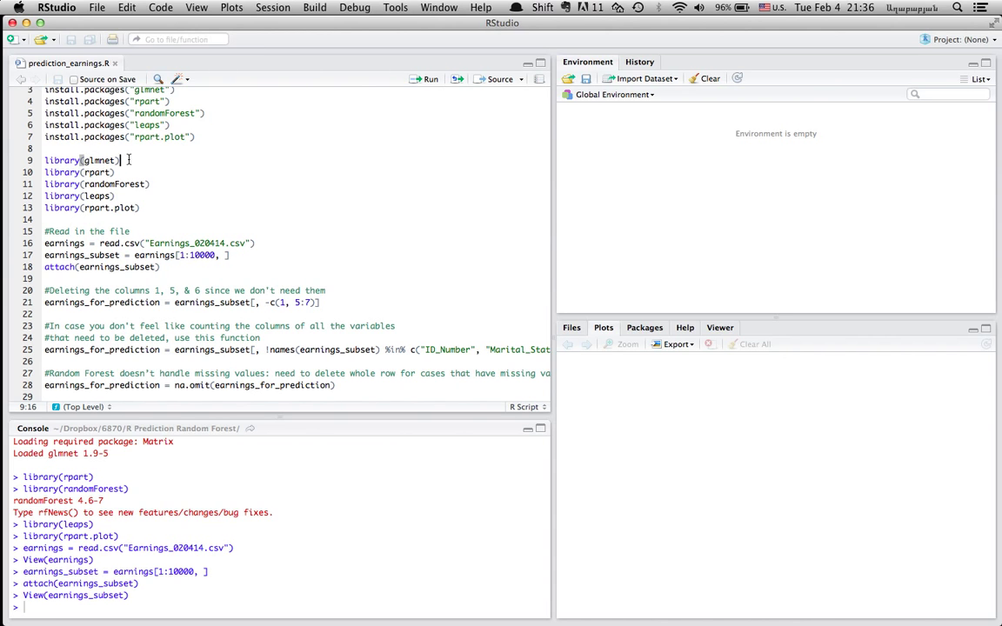
Run the library() lines for glmnet, rpart, randomForest, leaps and rpart.plot.
{"action": "scroll", "scroll_direction": "down", "scroll_amount": 3}
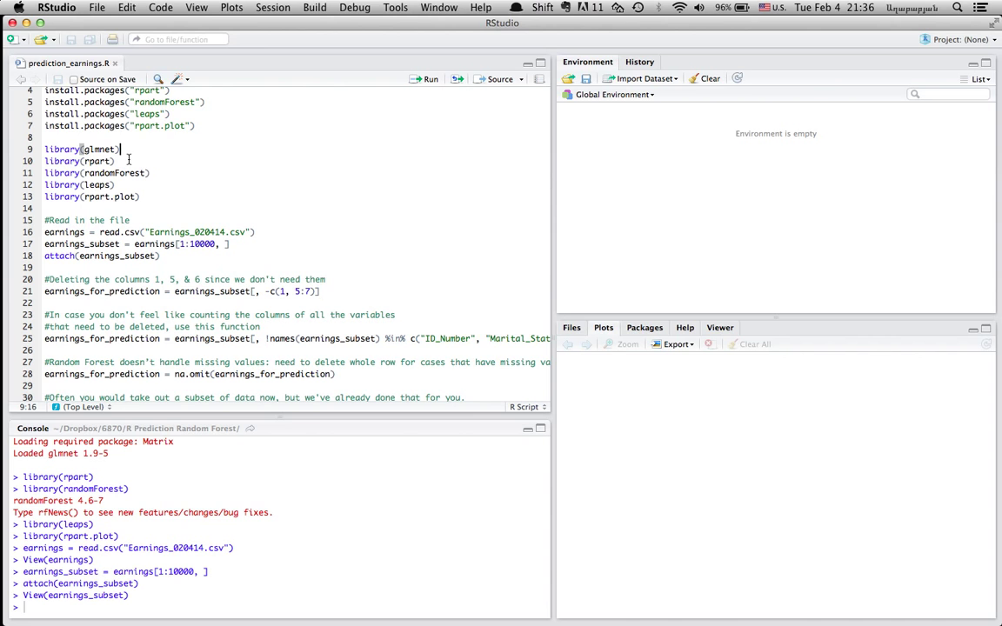
{"action": "scroll", "scroll_direction": "up", "scroll_amount": 3}
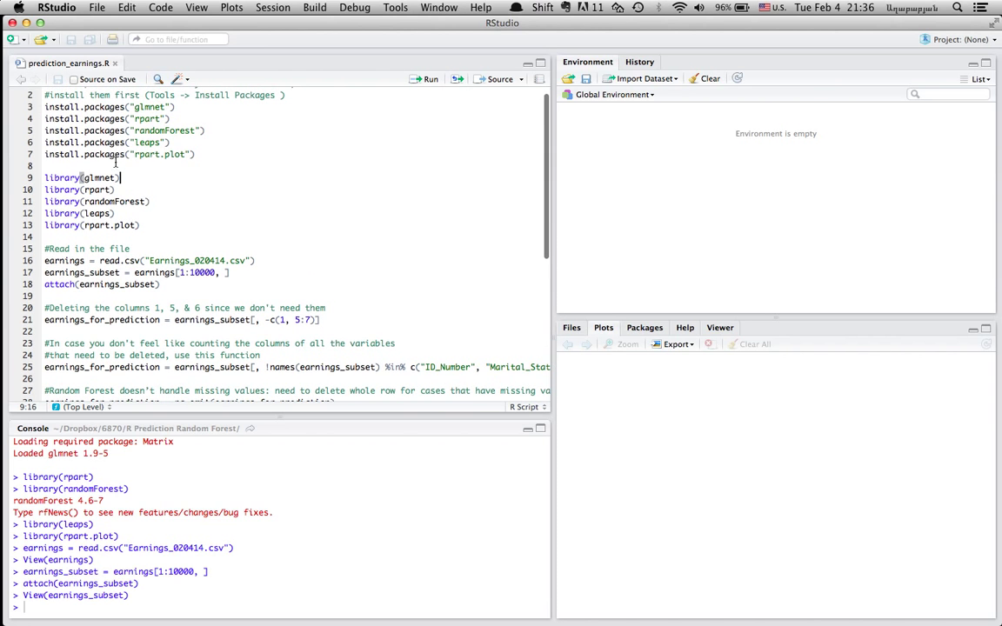
{"action": "left_click", "coordinate": [77, 178]}
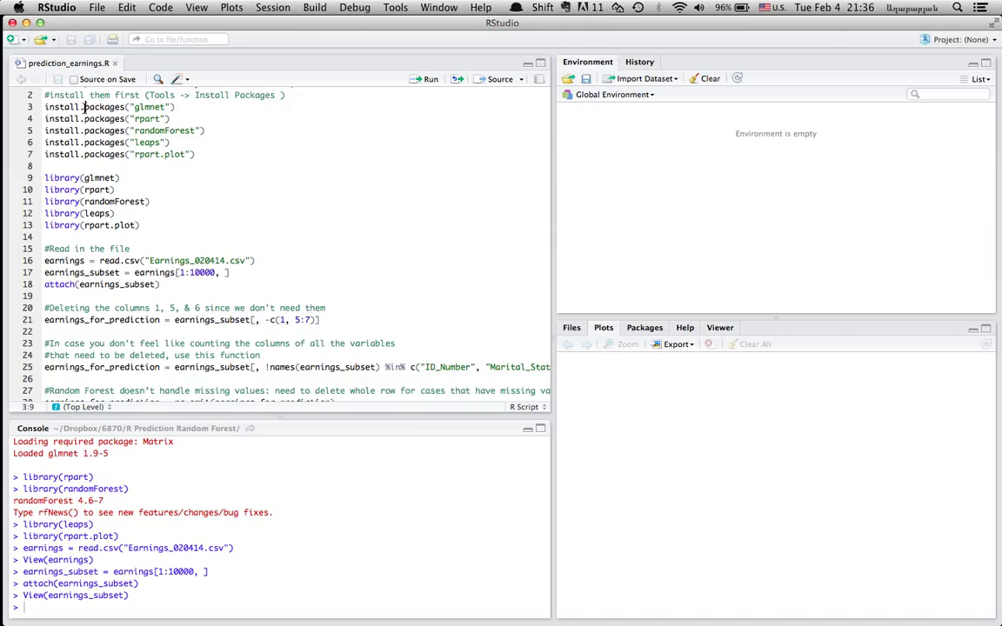
{"action": "left_click", "coordinate": [65, 178]}
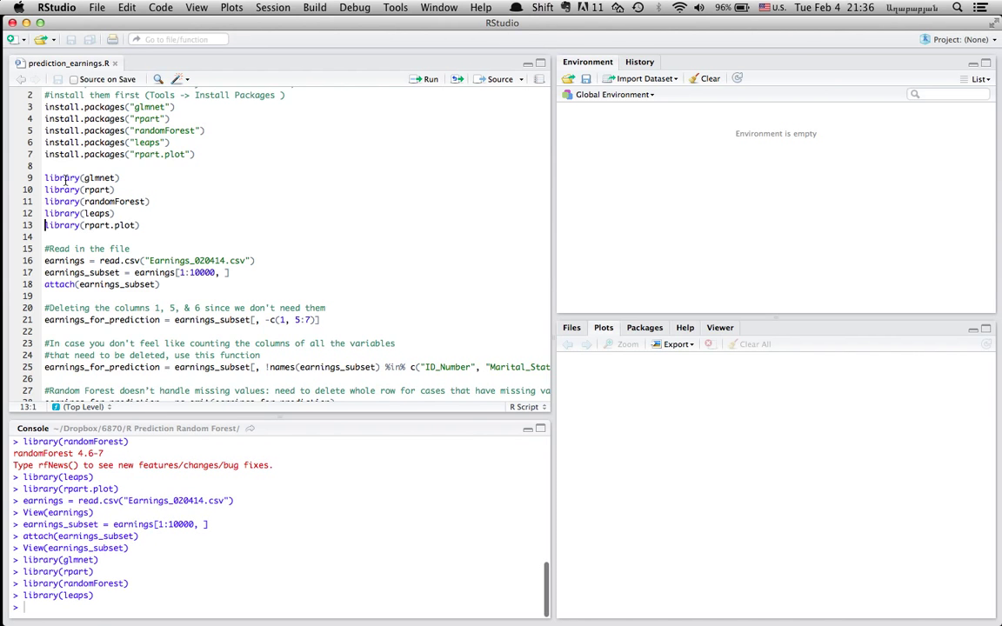
{"action": "scroll", "scroll_direction": "down", "scroll_amount": 3}
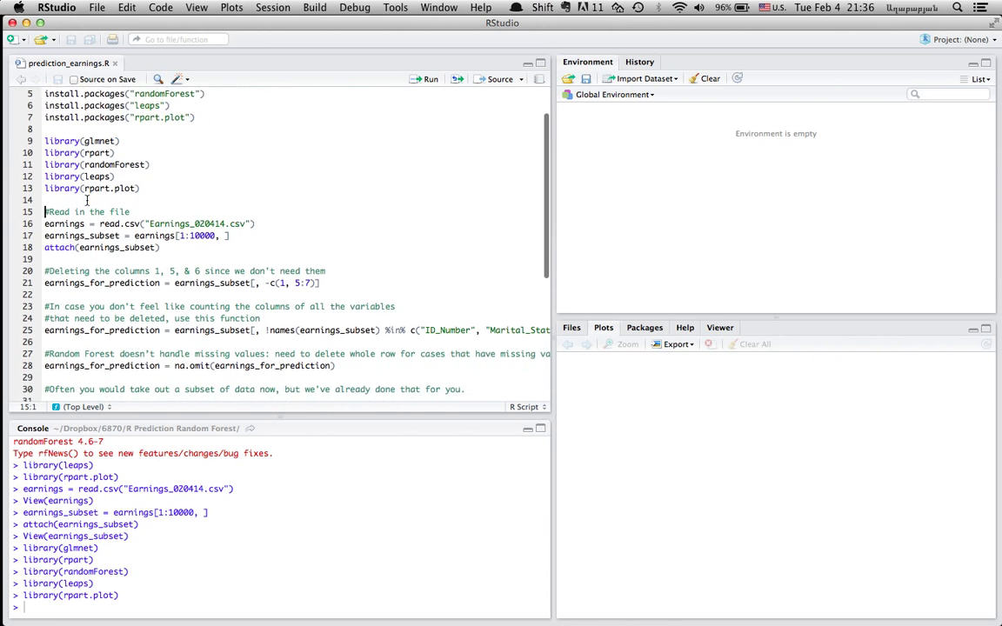
{"action": "scroll", "scroll_direction": "down", "scroll_amount": 3}
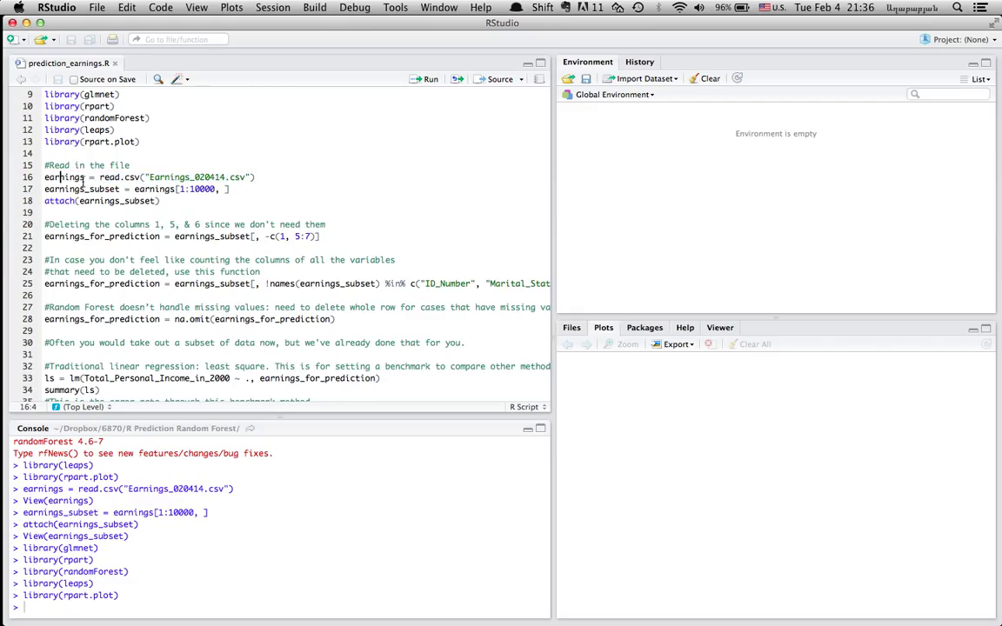
{"action": "double_click", "coordinate": [62, 177]}
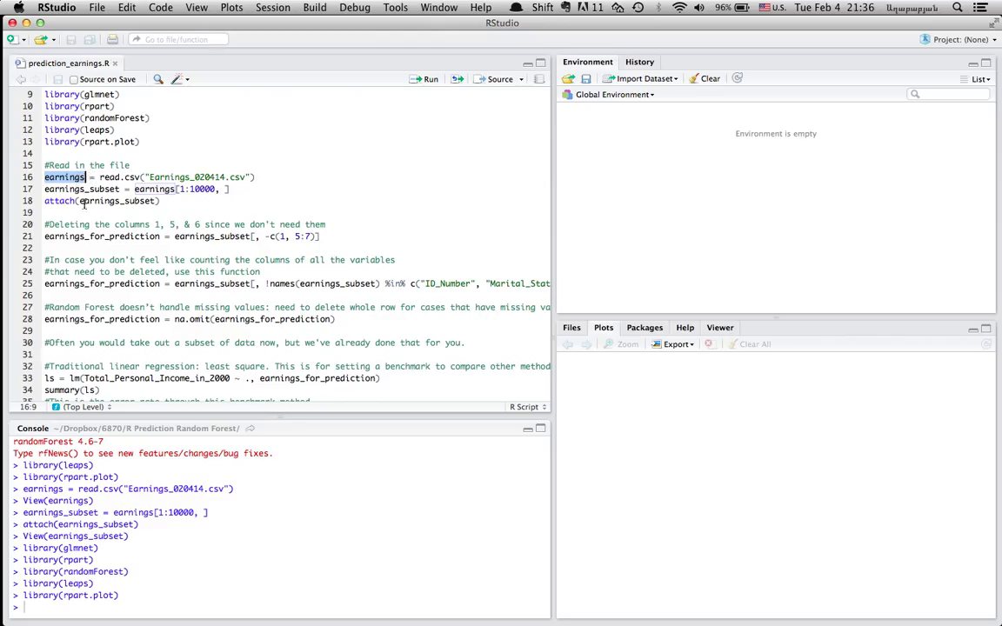
Run read.csv on line 16, loading earnings with 50000 observations of 9 variables.
{"action": "left_click", "coordinate": [121, 177]}
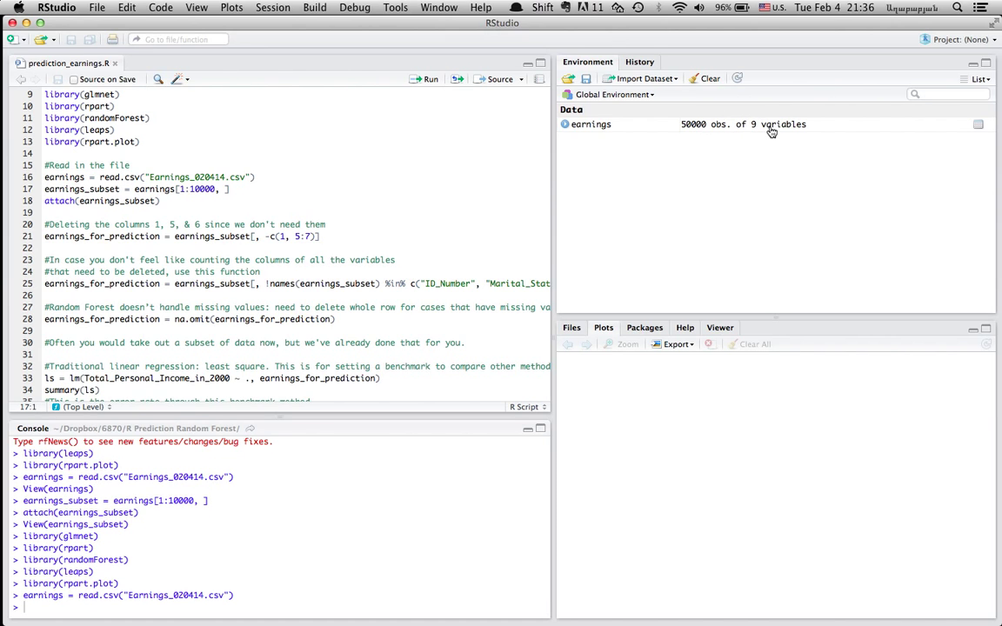
{"action": "mouse_move", "coordinate": [696, 129]}
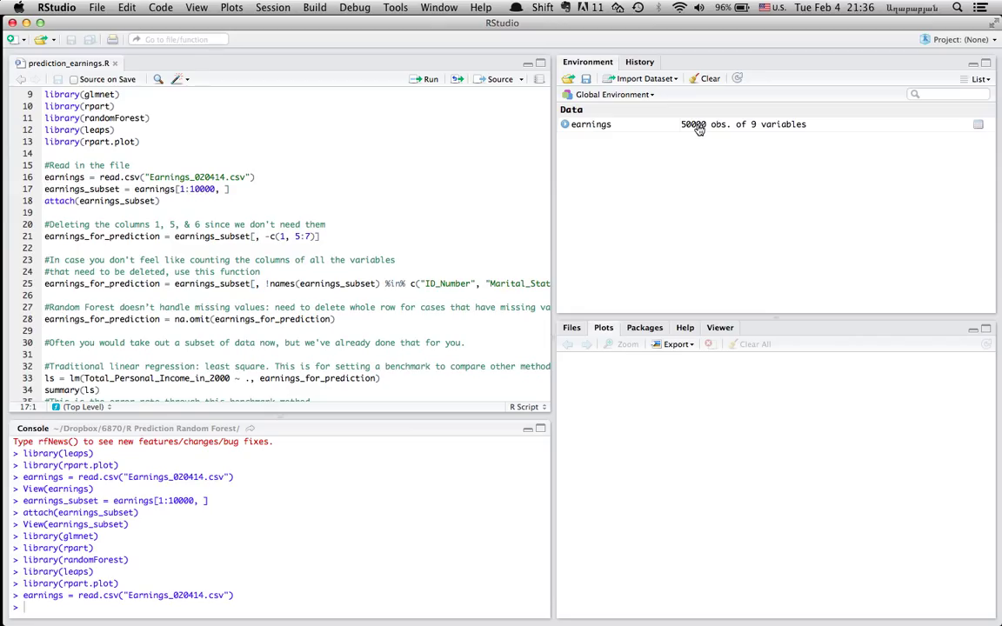
{"action": "mouse_move", "coordinate": [709, 129]}
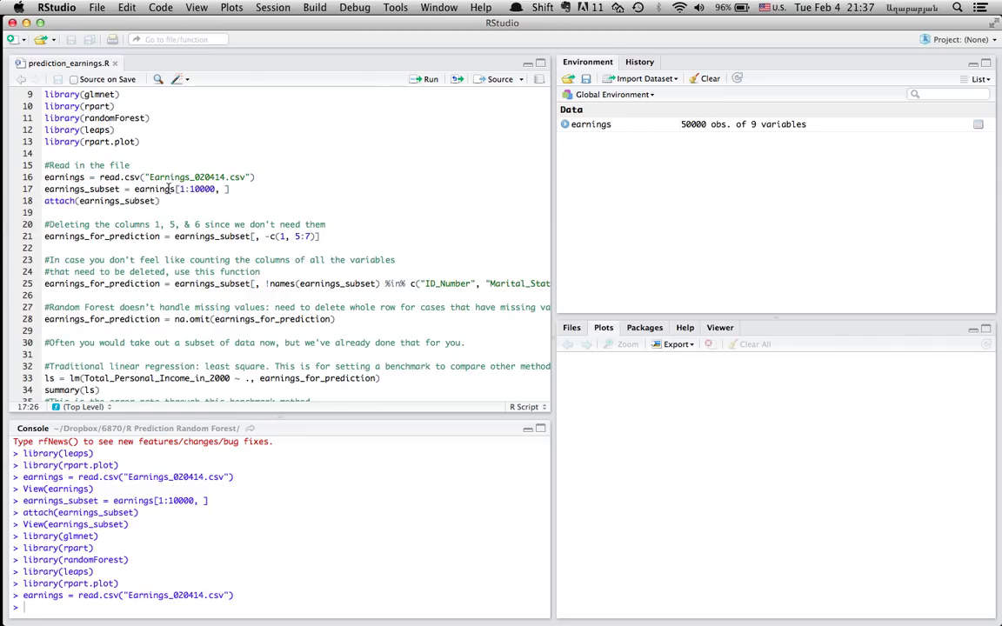
{"action": "left_click", "coordinate": [230, 189]}
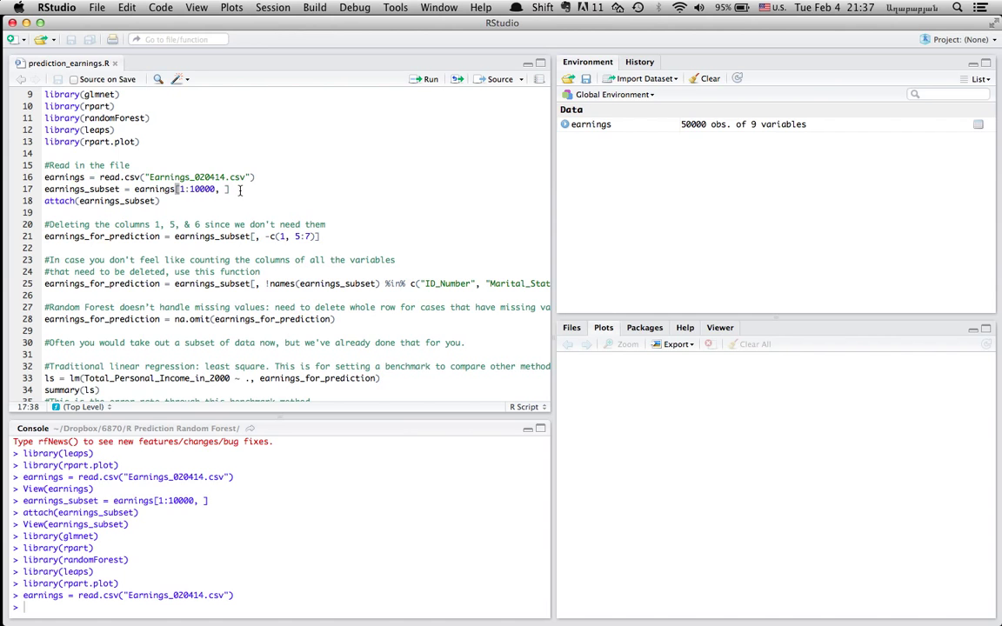
Run line 17 to build earnings_subset from rows 1 to 10000 of earnings.
{"action": "double_click", "coordinate": [195, 189]}
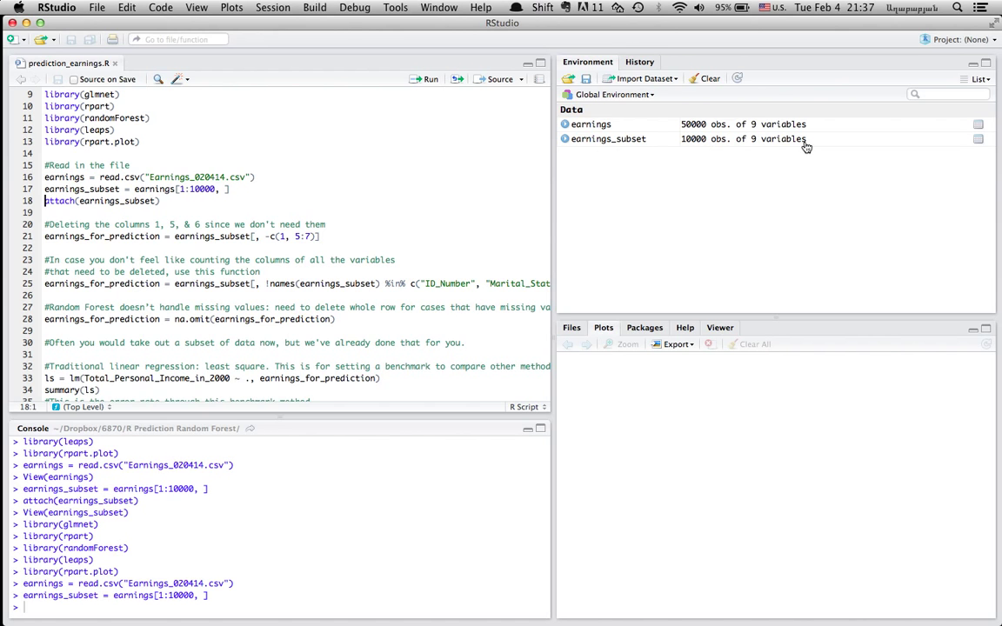
{"action": "mouse_move", "coordinate": [782, 139]}
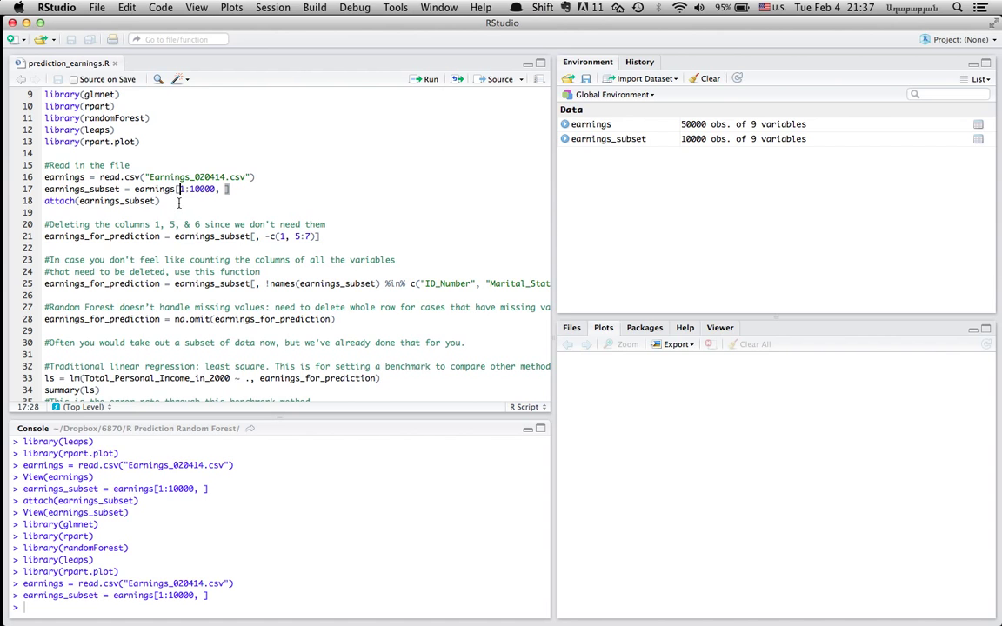
{"action": "double_click", "coordinate": [197, 188]}
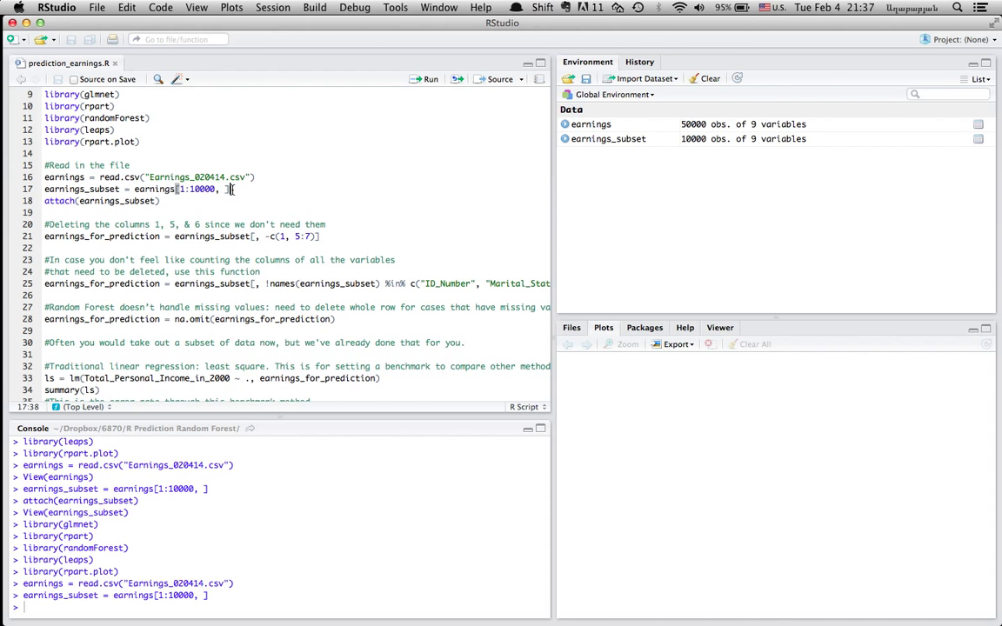
{"action": "left_click", "coordinate": [160, 200]}
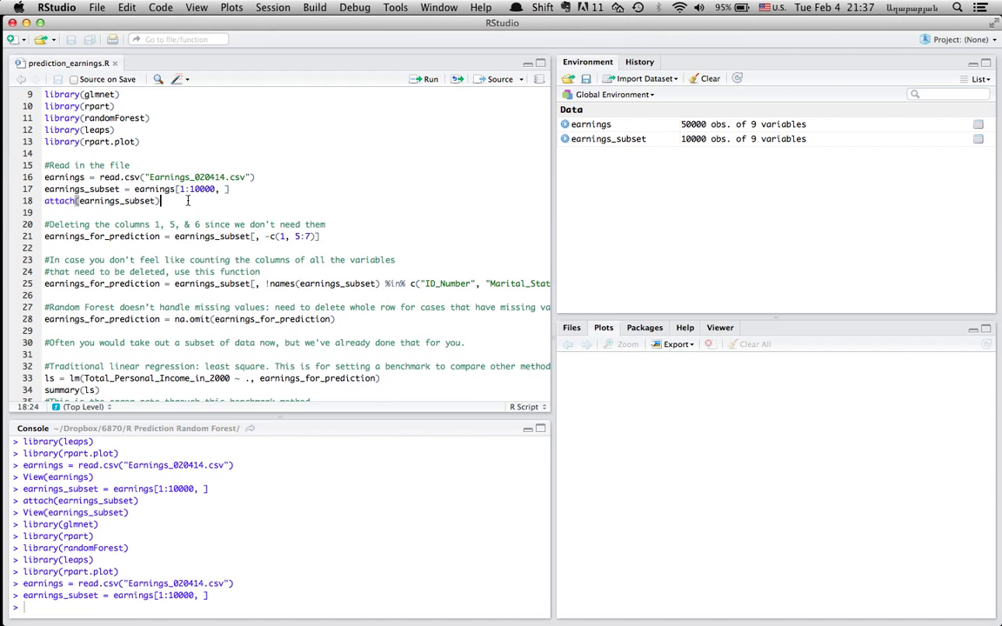
{"action": "double_click", "coordinate": [116, 200]}
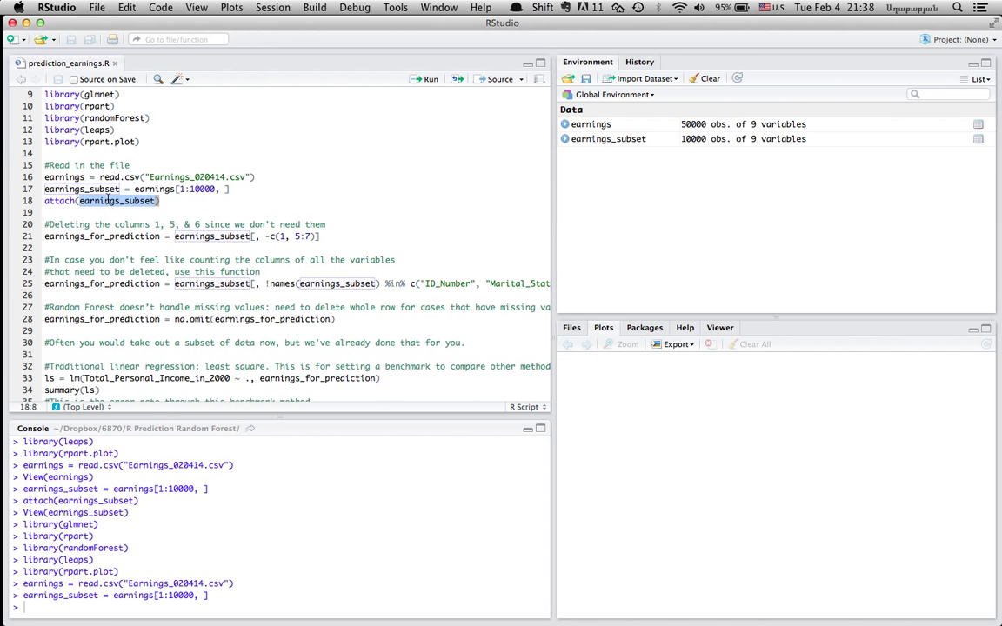
Run attach(earnings_subset) on line 18, masking its nine column names.
{"action": "left_click", "coordinate": [162, 200]}
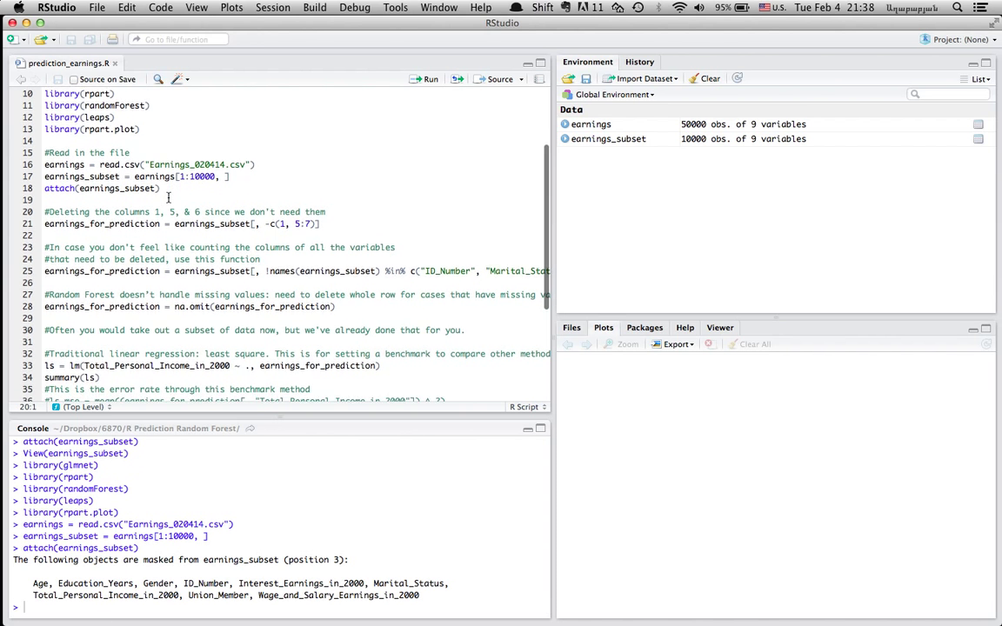
{"action": "scroll", "scroll_direction": "down", "scroll_amount": 3}
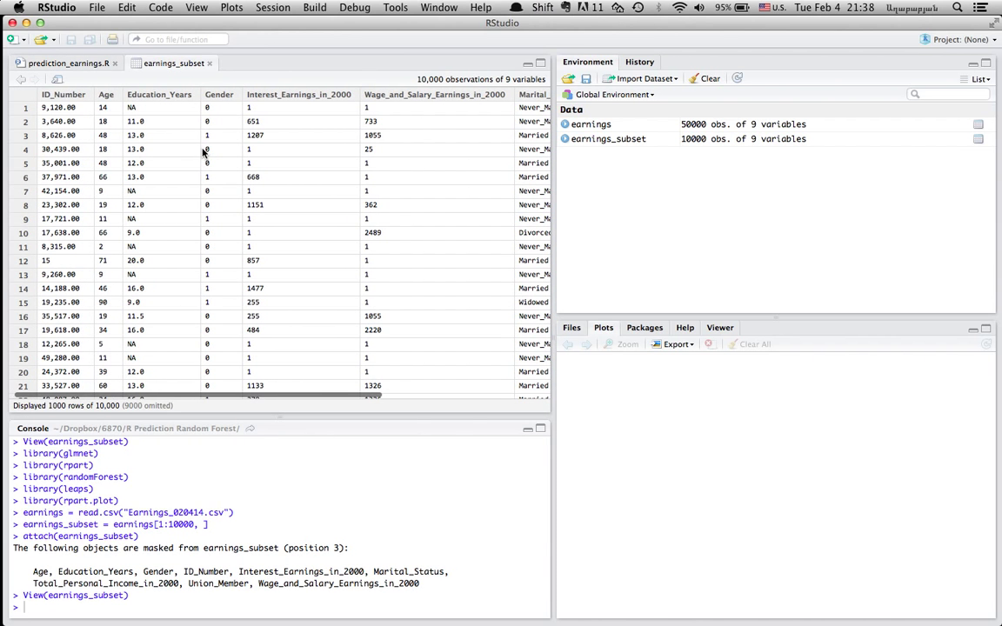
{"action": "scroll", "scroll_direction": "right", "scroll_amount": 3}
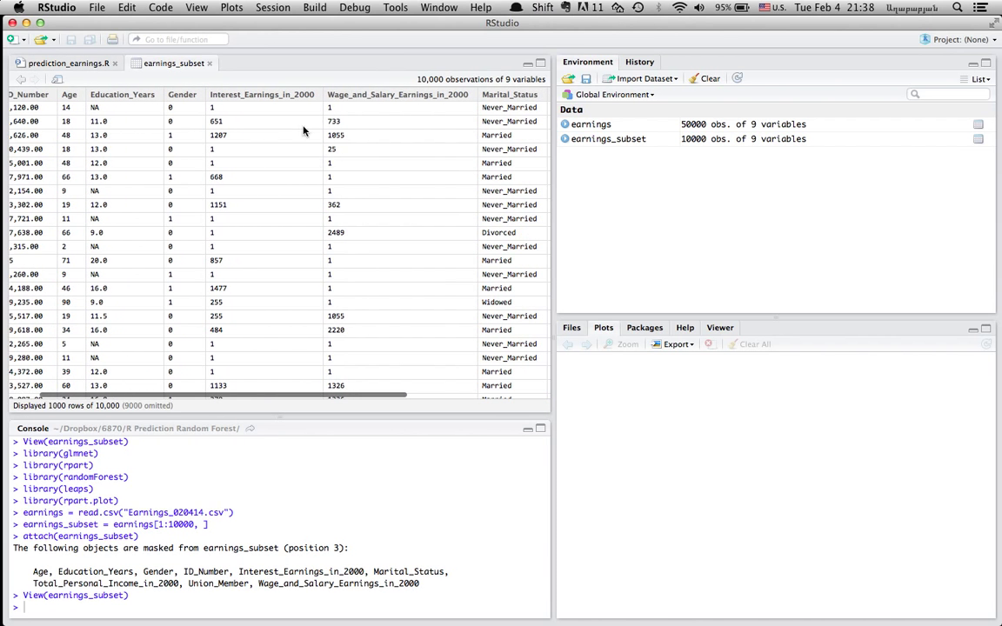
{"action": "scroll", "scroll_direction": "right", "scroll_amount": 3}
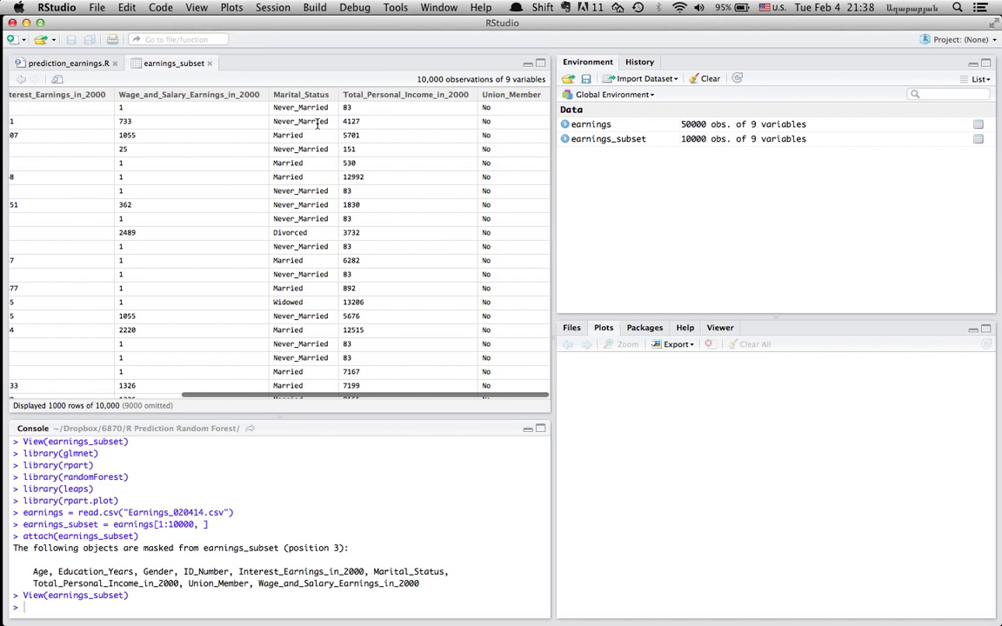
{"action": "scroll", "scroll_direction": "left", "scroll_amount": 3}
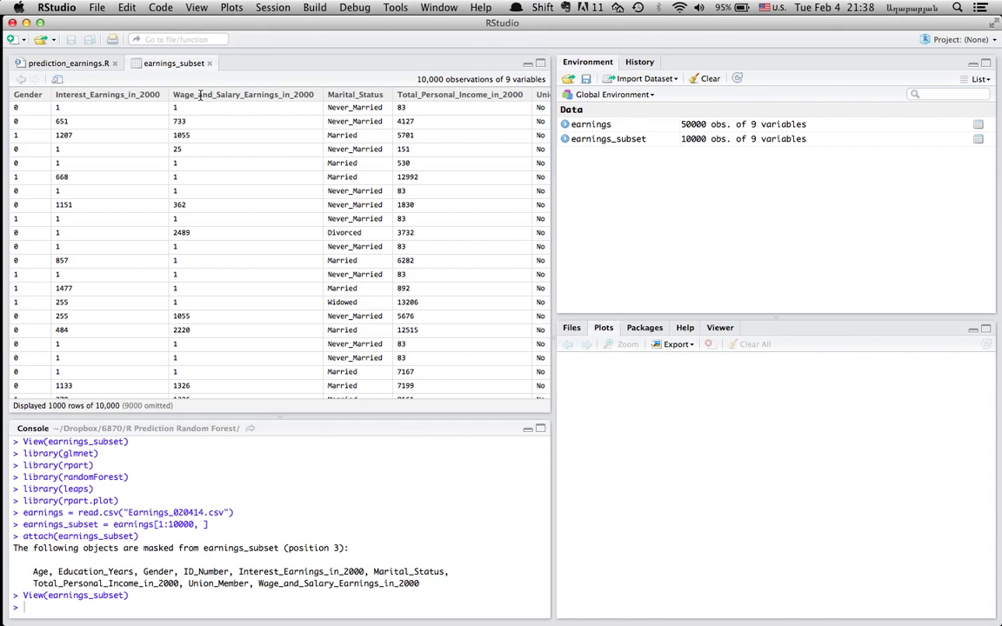
{"action": "mouse_move", "coordinate": [406, 94]}
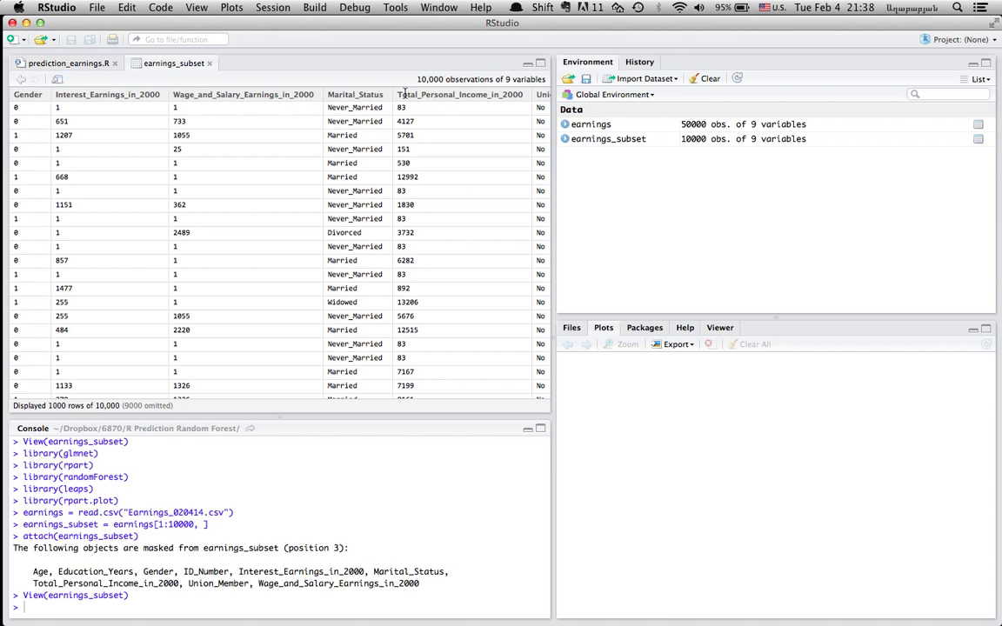
{"action": "left_click", "coordinate": [243, 94]}
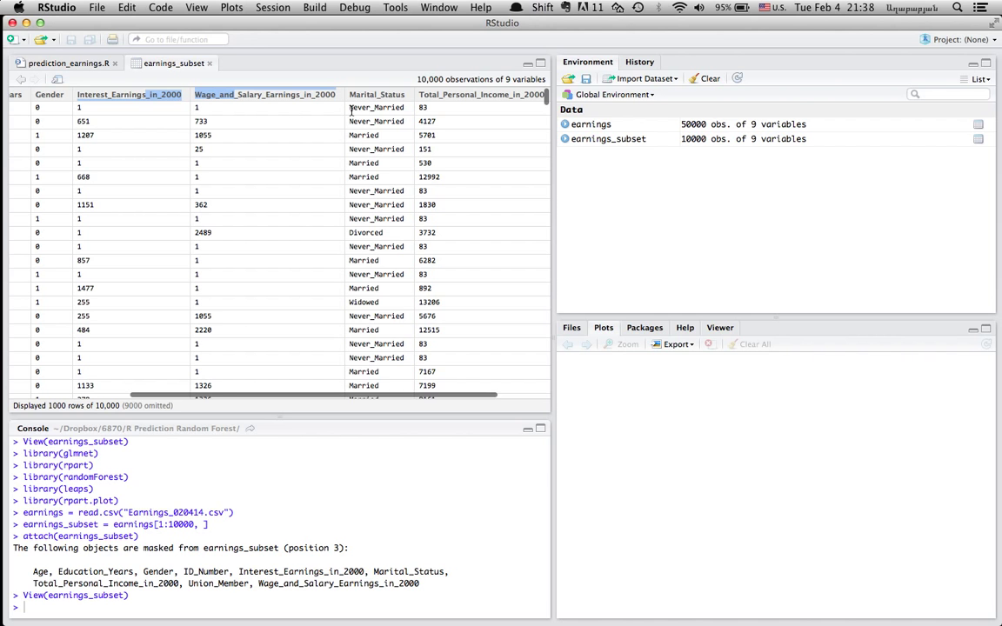
{"action": "scroll", "scroll_direction": "down", "scroll_amount": 3}
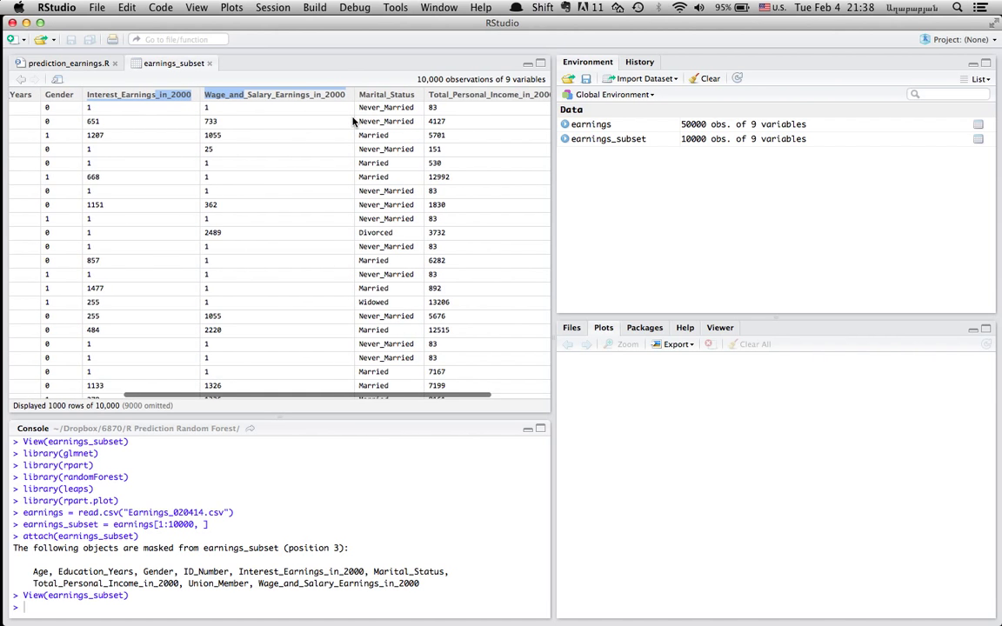
{"action": "scroll", "scroll_direction": "left", "scroll_amount": 3}
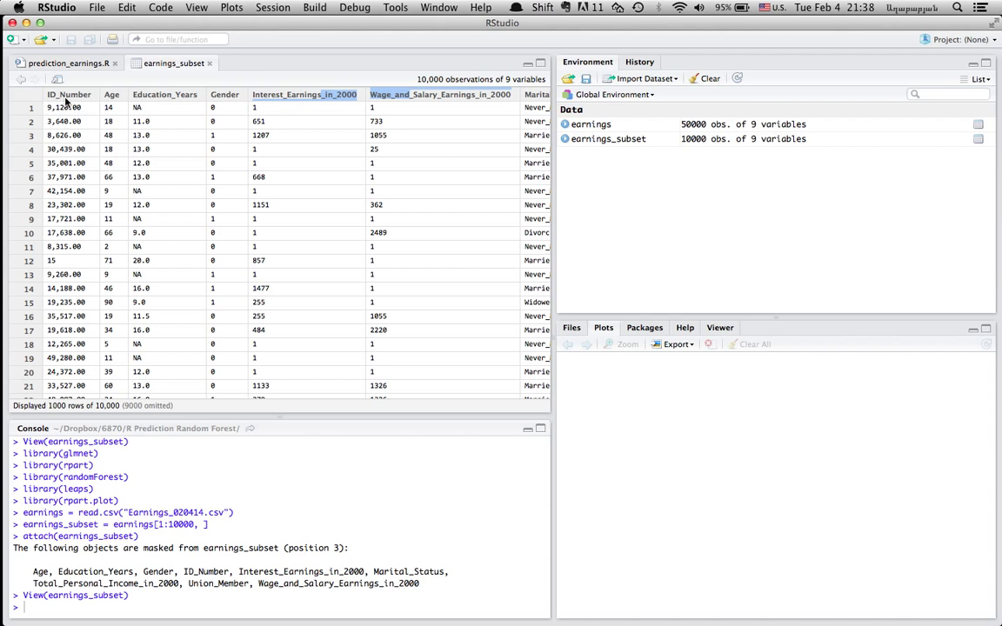
{"action": "mouse_move", "coordinate": [61, 263]}
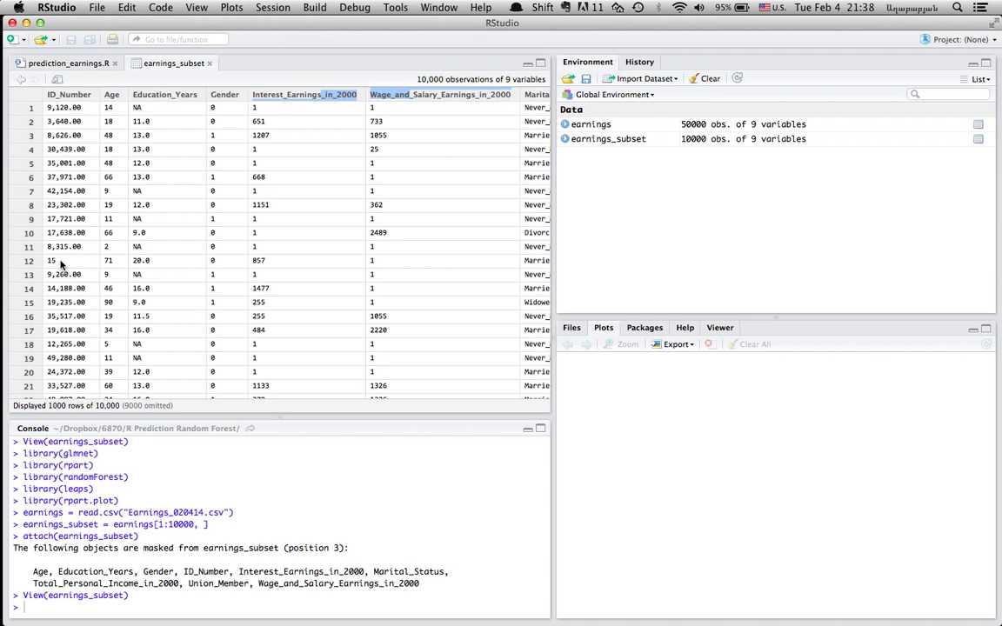
{"action": "mouse_move", "coordinate": [209, 54]}
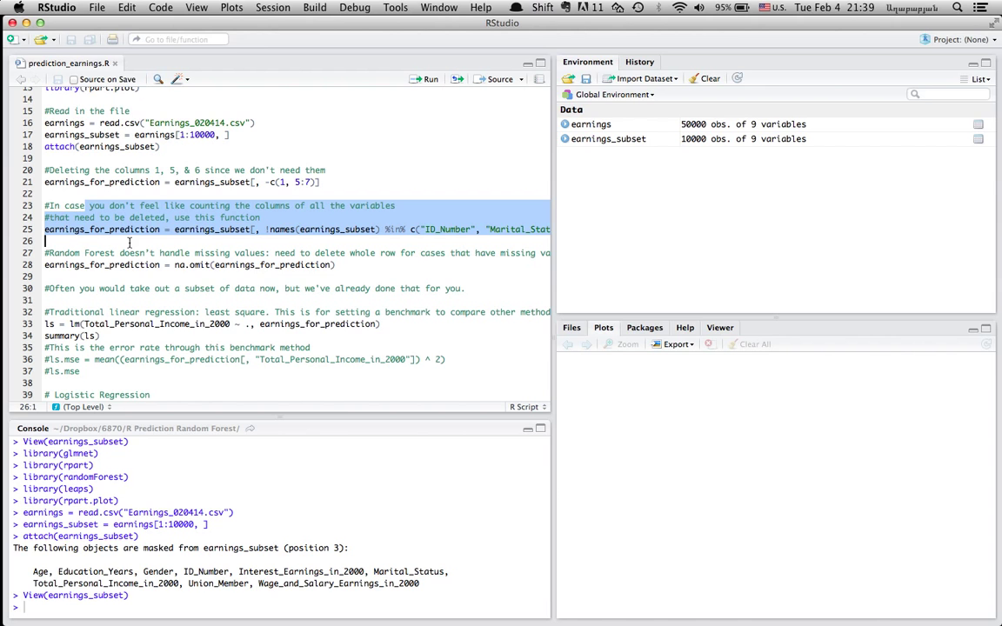
Run View(earnings_subset) again to reopen the 10,000-row table.
{"action": "left_click", "coordinate": [239, 182]}
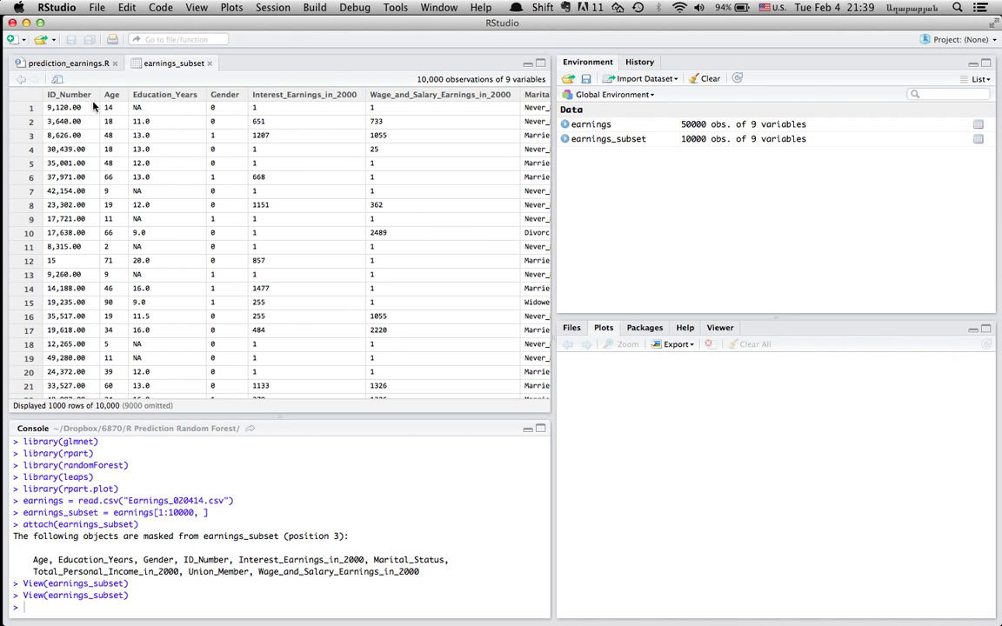
{"action": "mouse_move", "coordinate": [287, 145]}
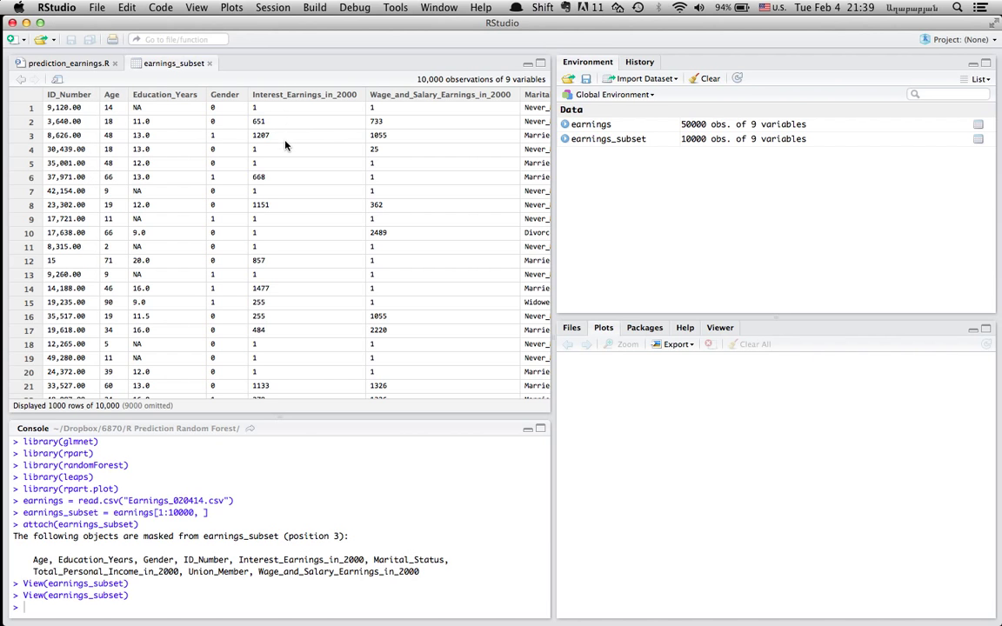
In prediction_earnings.R, run line 21 dropping columns 1 and 5–7 into earnings_for_prediction.
{"action": "scroll", "scroll_direction": "right", "scroll_amount": 3}
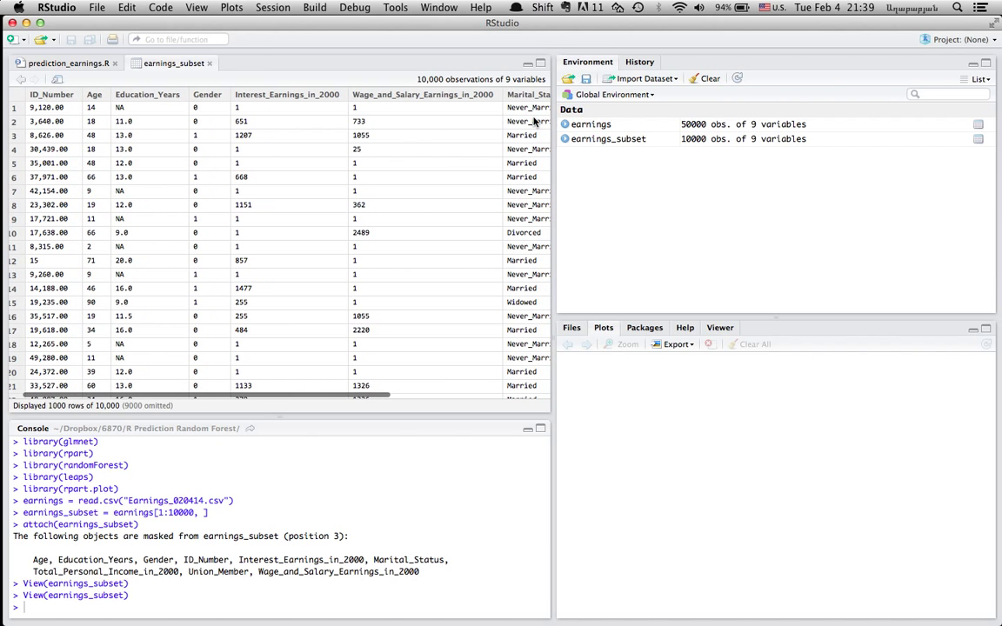
{"action": "left_click", "coordinate": [61, 63]}
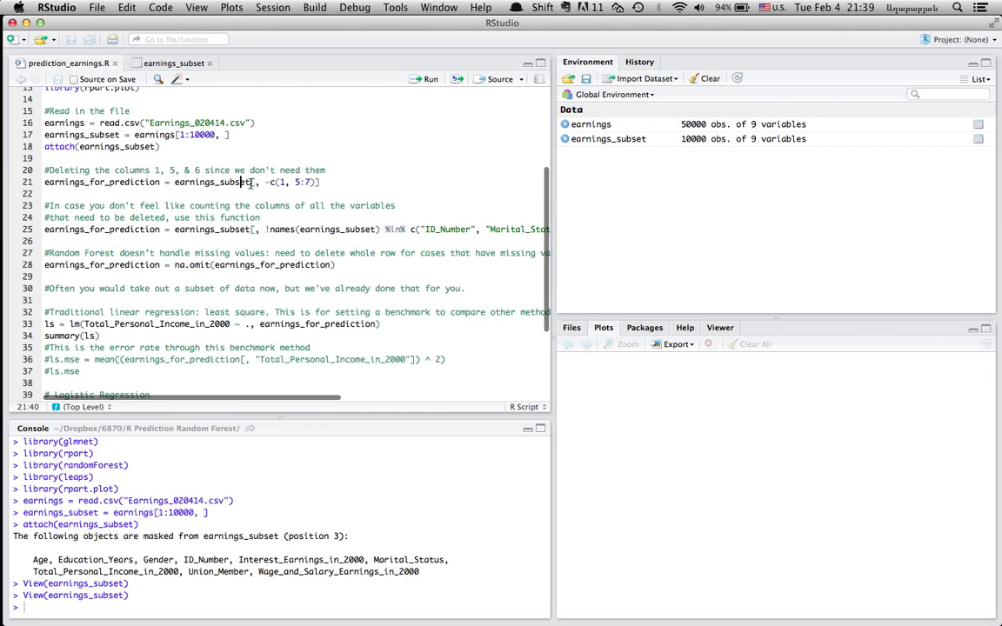
{"action": "left_click", "coordinate": [46, 182]}
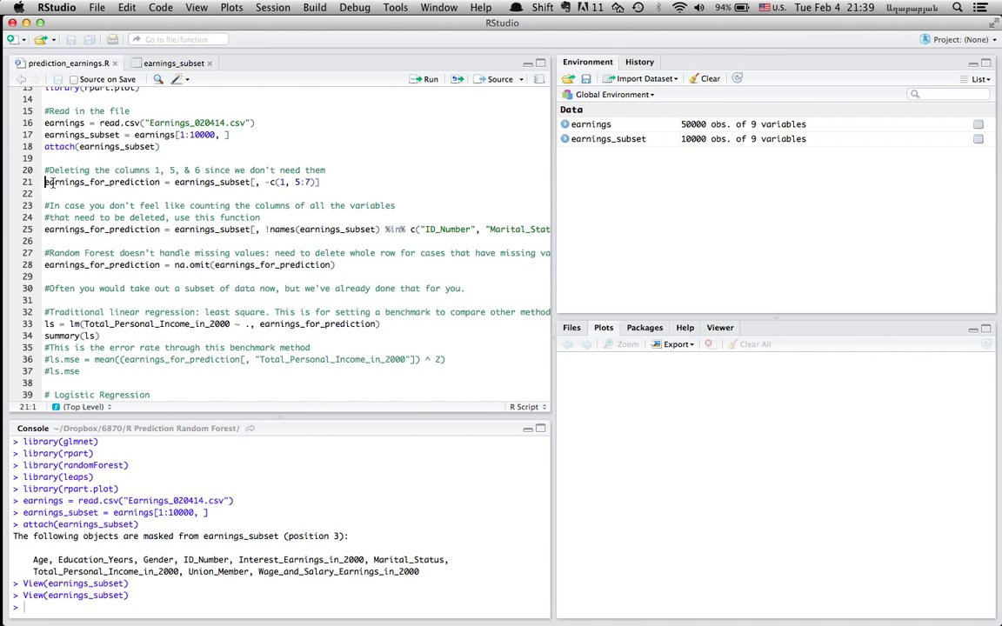
{"action": "double_click", "coordinate": [101, 181]}
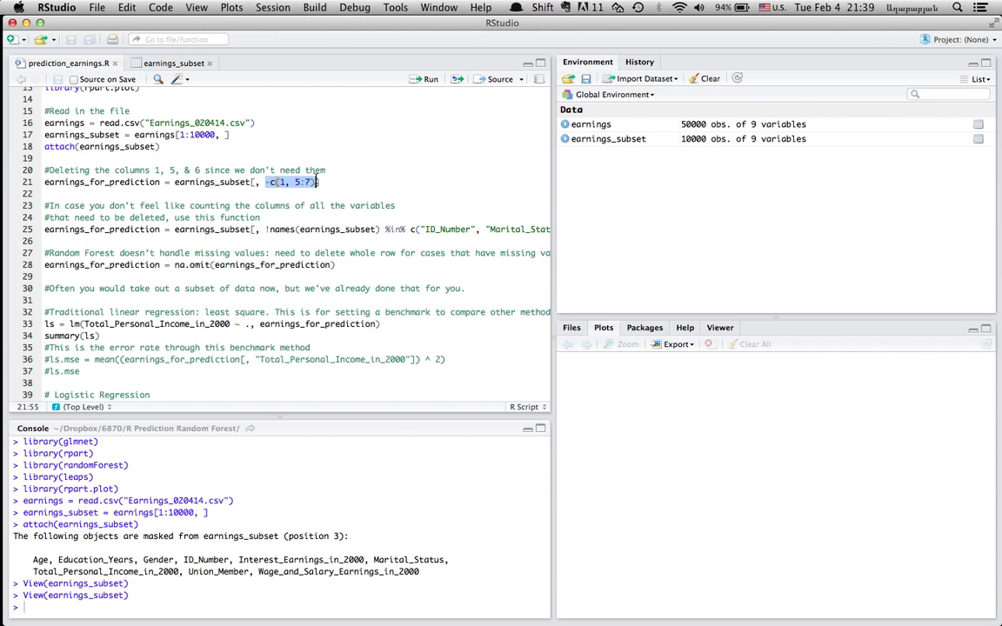
{"action": "left_click", "coordinate": [291, 182]}
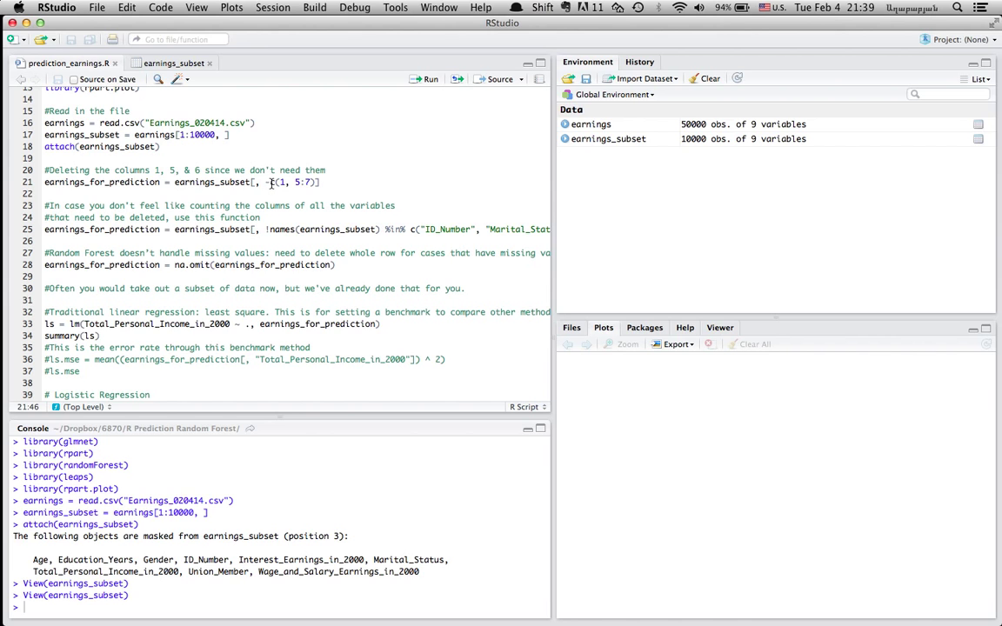
{"action": "type", "text": "c"}
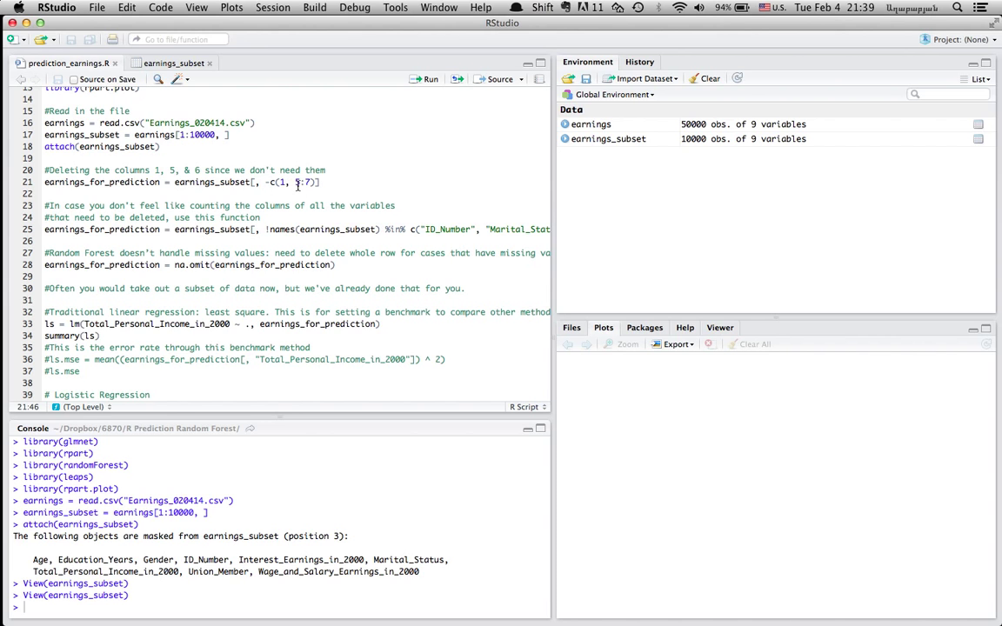
{"action": "left_click", "coordinate": [280, 181]}
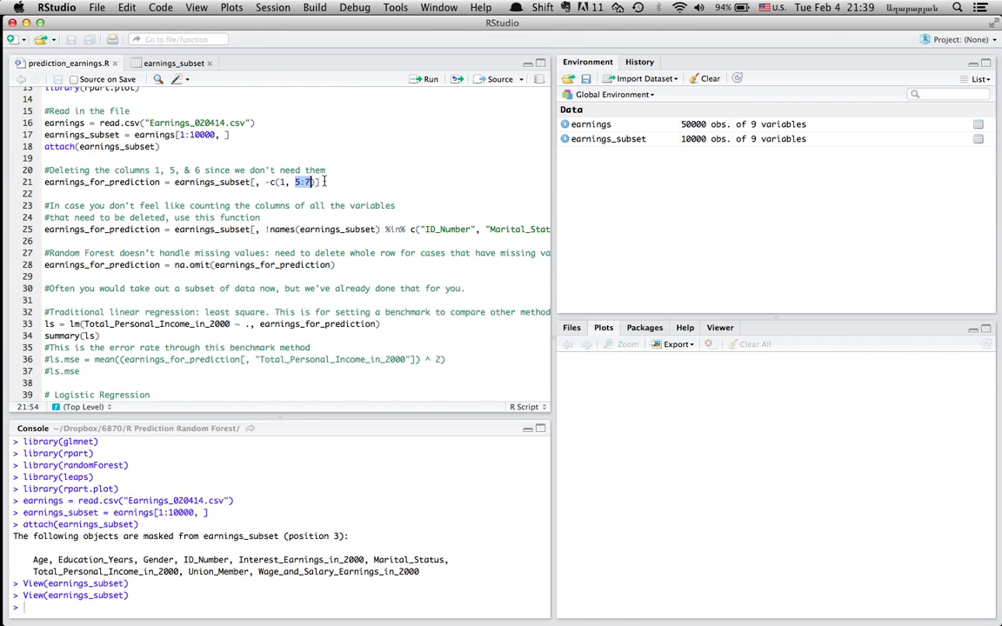
{"action": "left_click", "coordinate": [430, 79]}
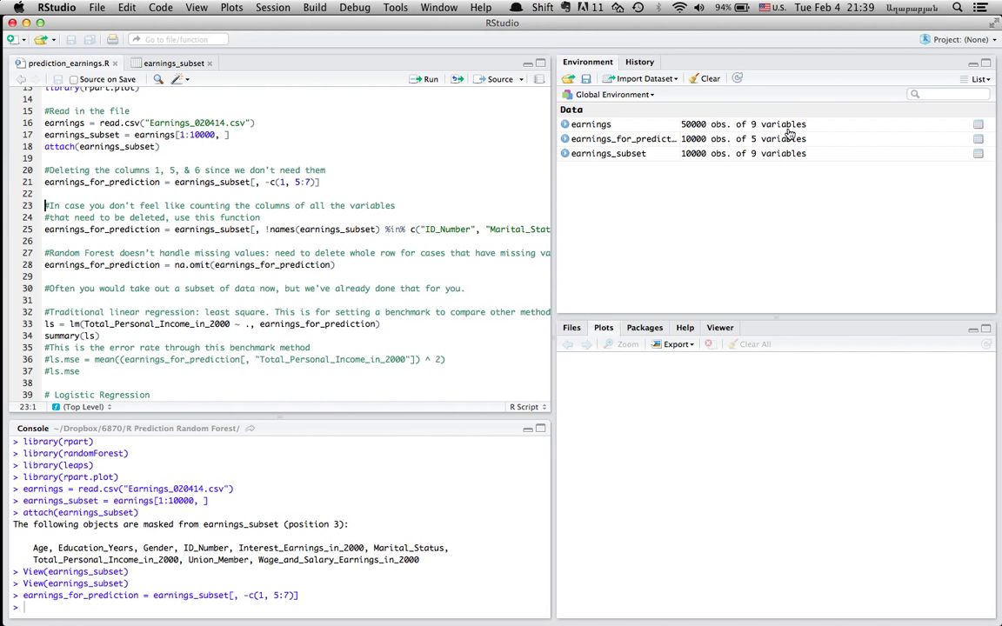
{"action": "mouse_move", "coordinate": [309, 227]}
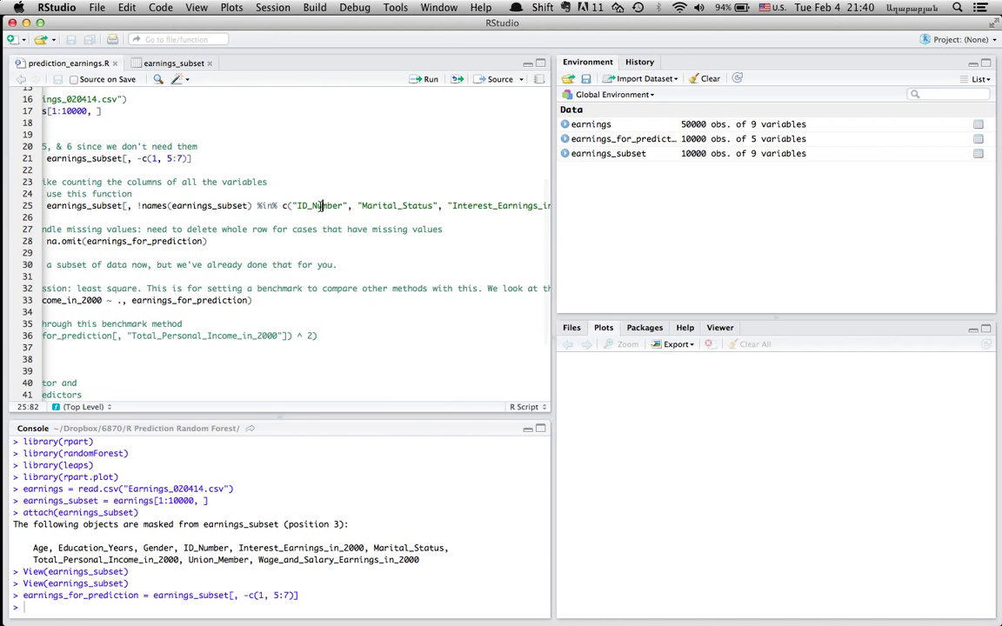
{"action": "double_click", "coordinate": [396, 205]}
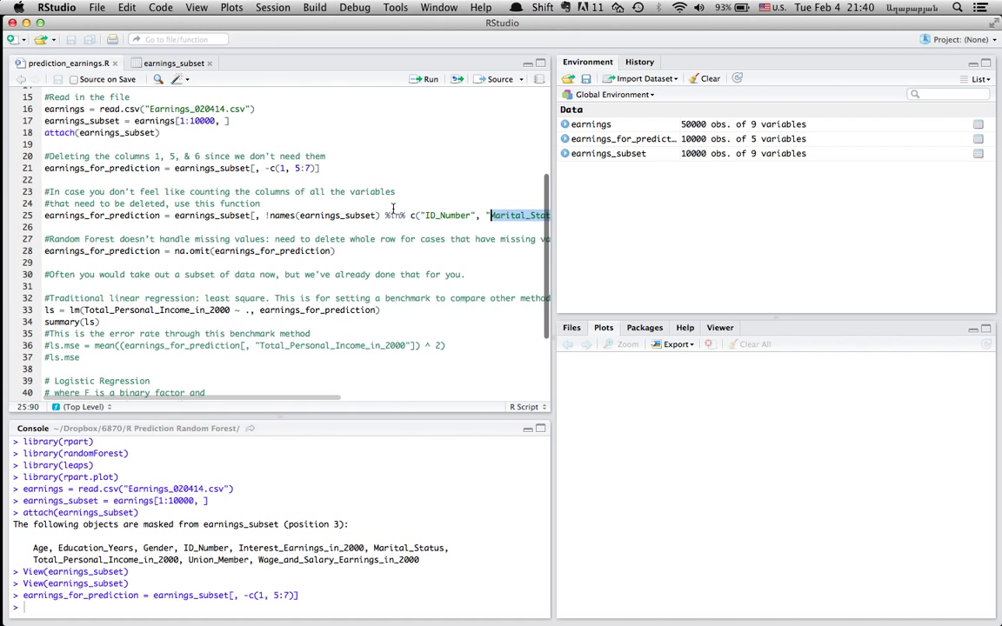
{"action": "scroll", "scroll_direction": "down", "scroll_amount": 3}
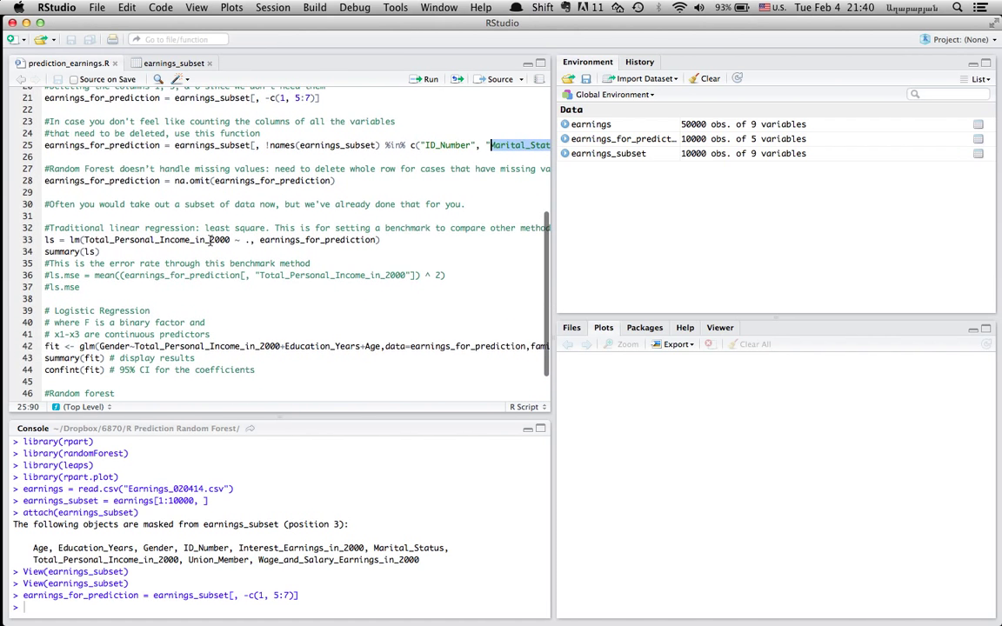
{"action": "double_click", "coordinate": [281, 145]}
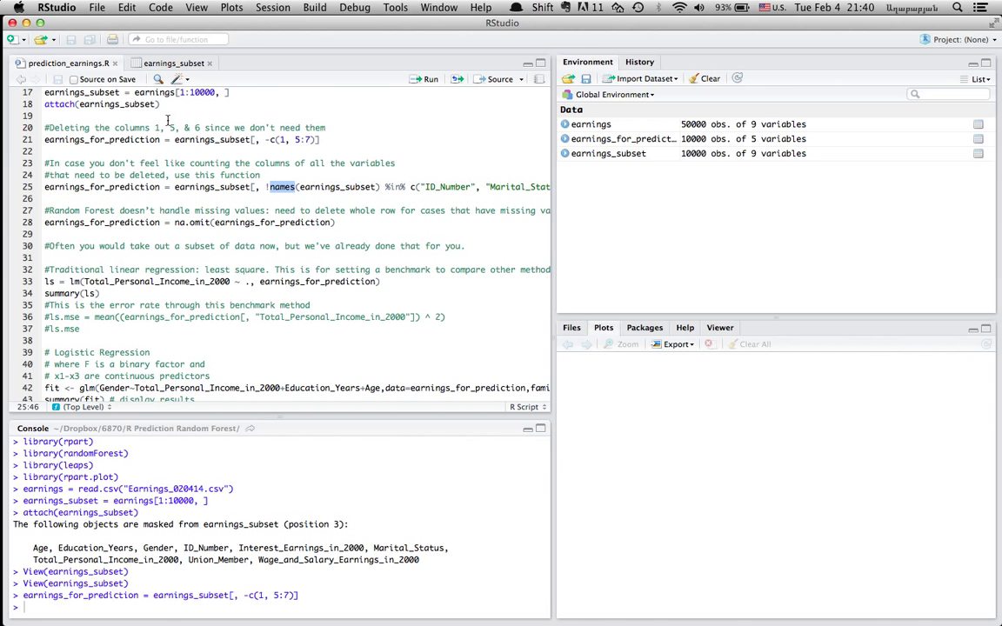
{"action": "scroll", "scroll_direction": "down", "scroll_amount": 3}
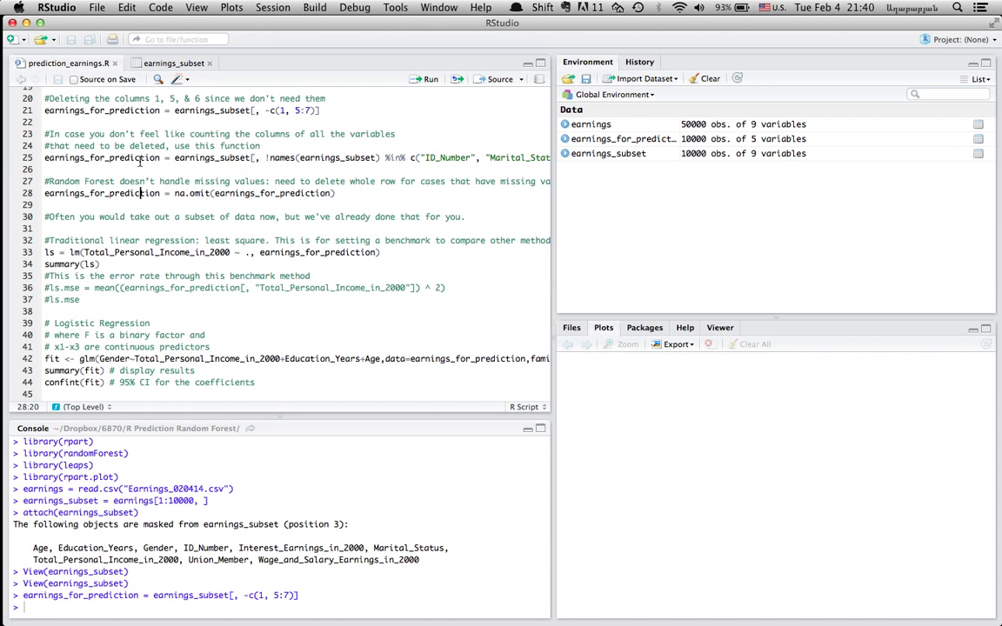
{"action": "left_click", "coordinate": [139, 157]}
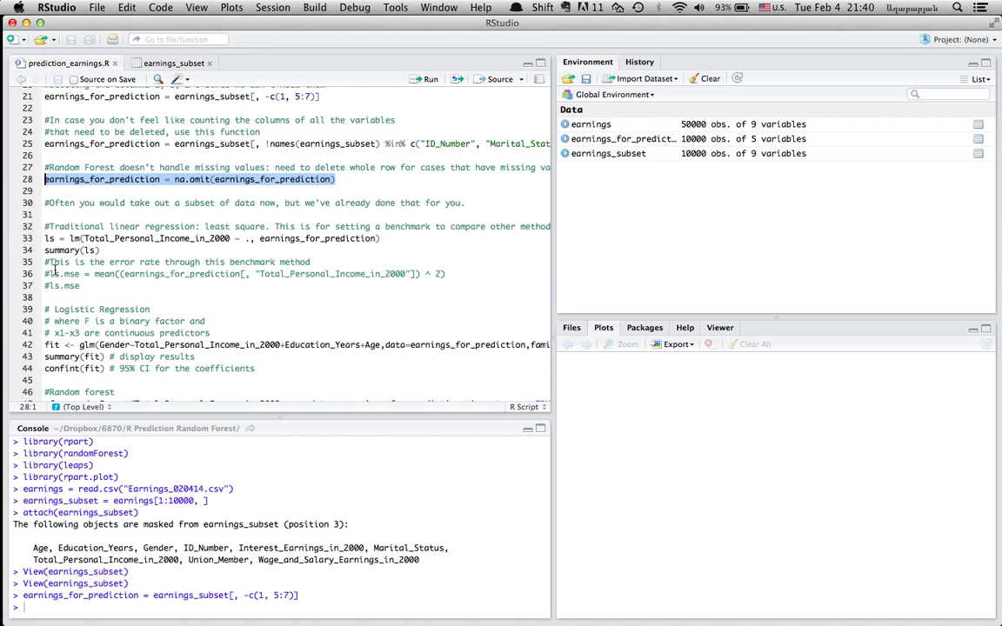
{"action": "scroll", "scroll_direction": "down", "scroll_amount": 3}
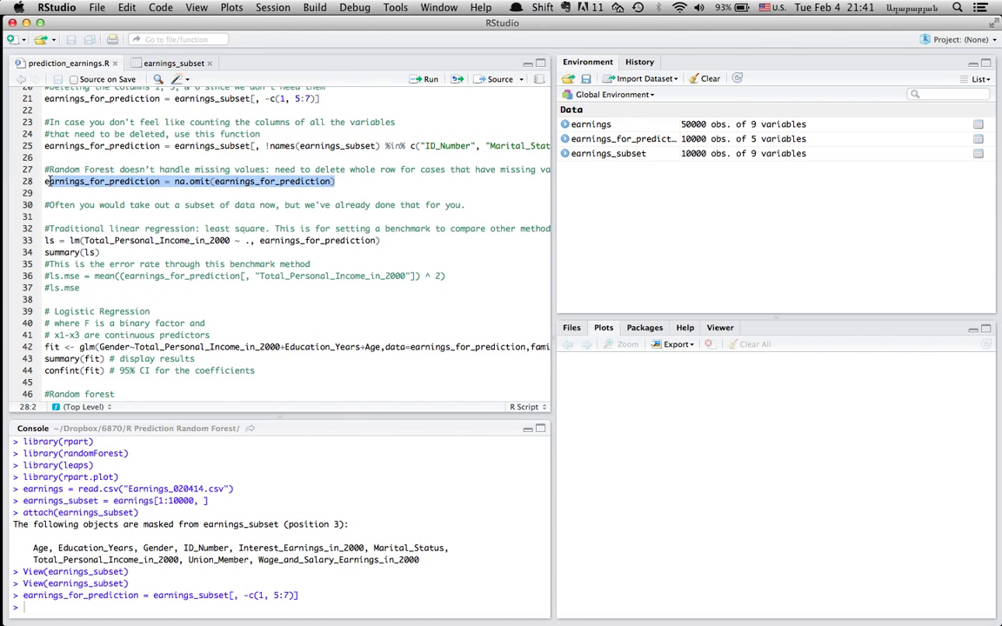
Run line 28 to drop rows with missing values, leaving 7858 observations.
{"action": "left_click", "coordinate": [335, 180]}
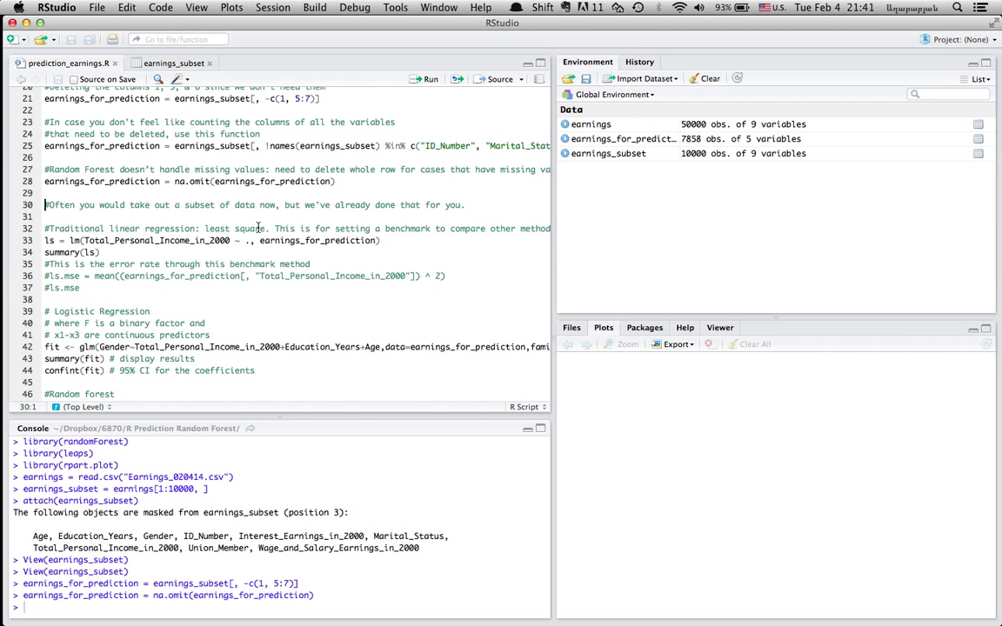
{"action": "scroll", "scroll_direction": "down", "scroll_amount": 3}
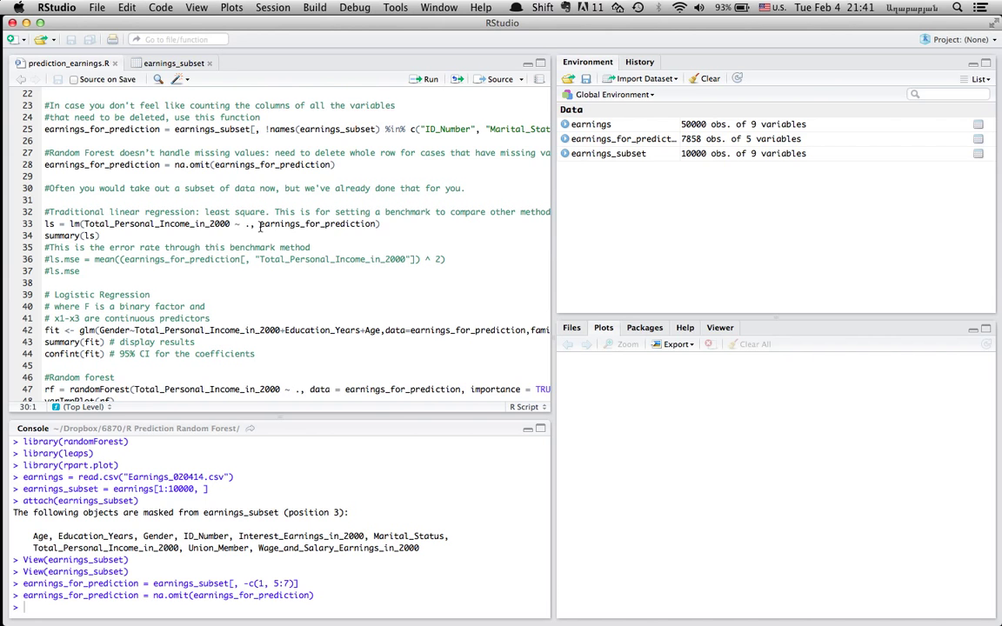
{"action": "scroll", "scroll_direction": "down", "scroll_amount": 3}
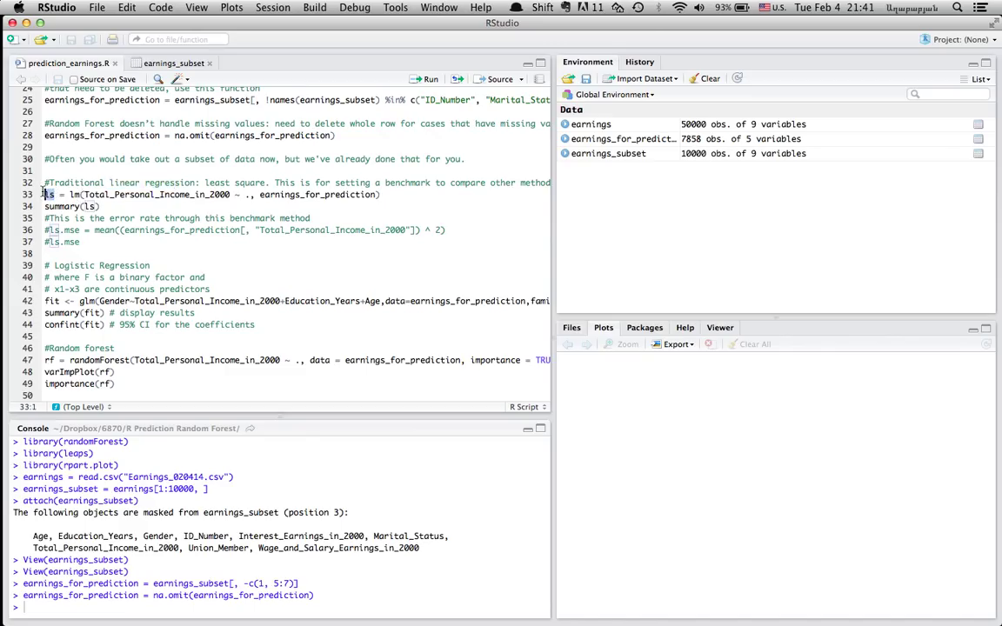
Fit lm of Total_Personal_Income_in_2000 on all earnings_for_prediction variables, stored as ls.
{"action": "left_click", "coordinate": [71, 194]}
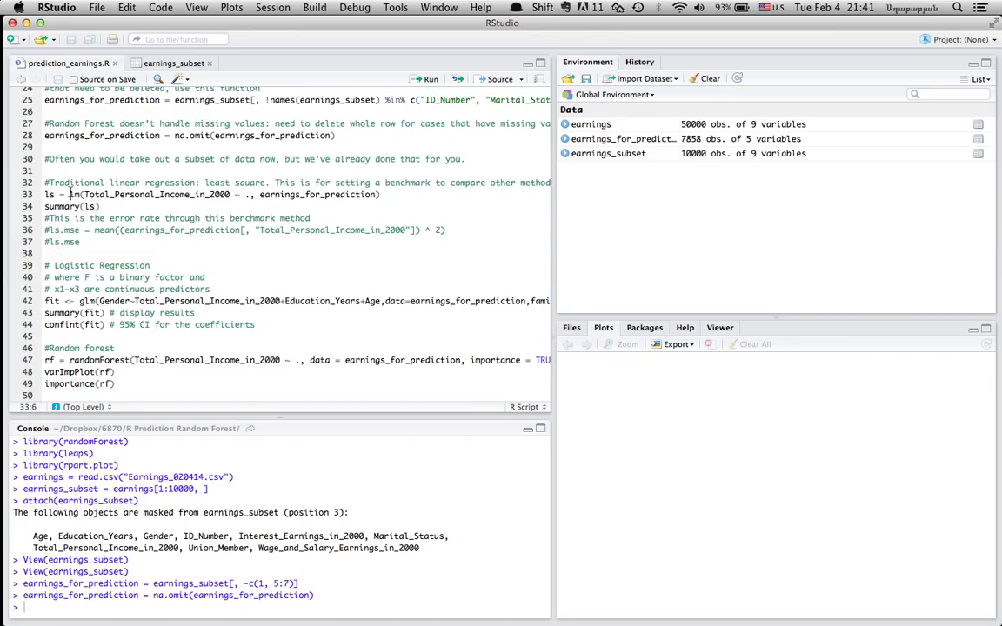
{"action": "left_click", "coordinate": [76, 194]}
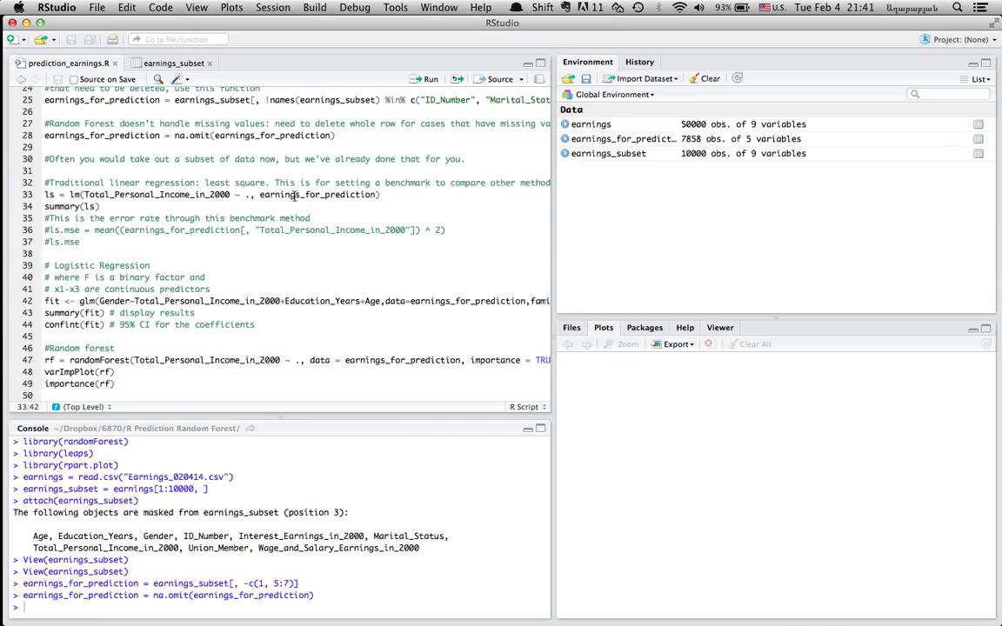
{"action": "double_click", "coordinate": [322, 194]}
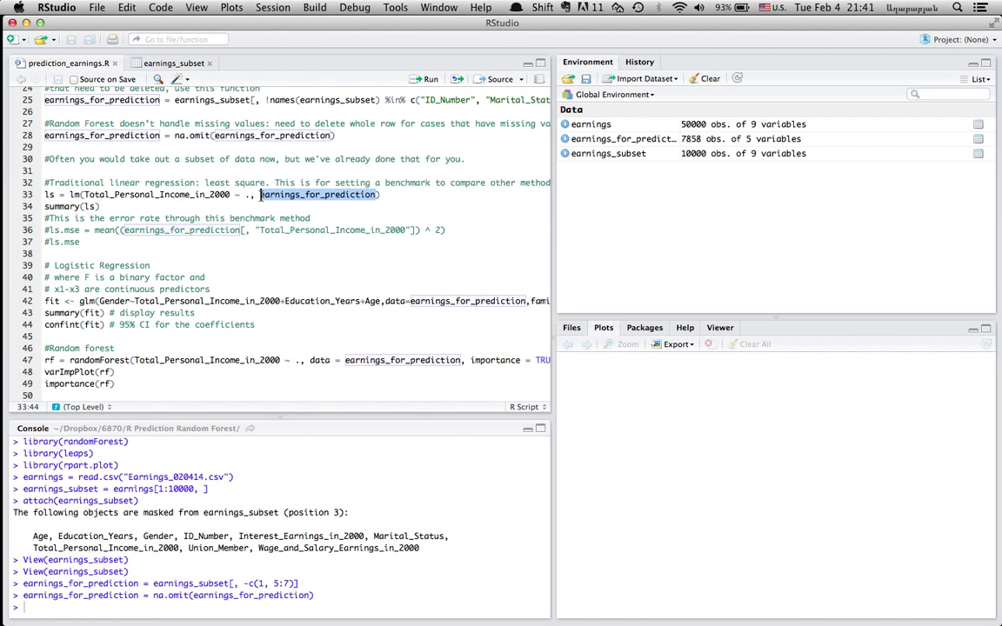
{"action": "scroll", "scroll_direction": "up", "scroll_amount": 3}
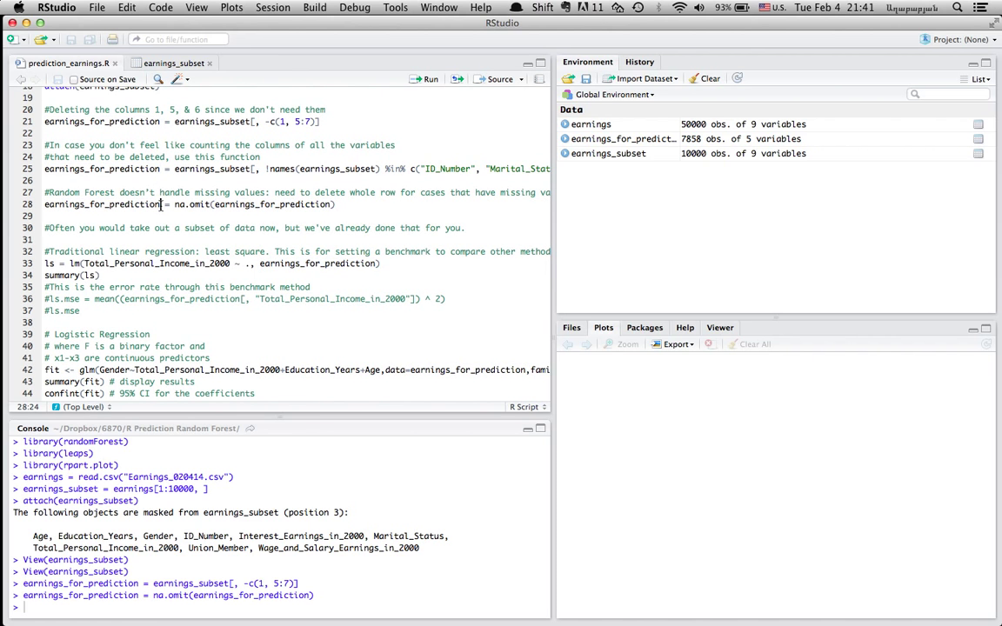
{"action": "double_click", "coordinate": [102, 203]}
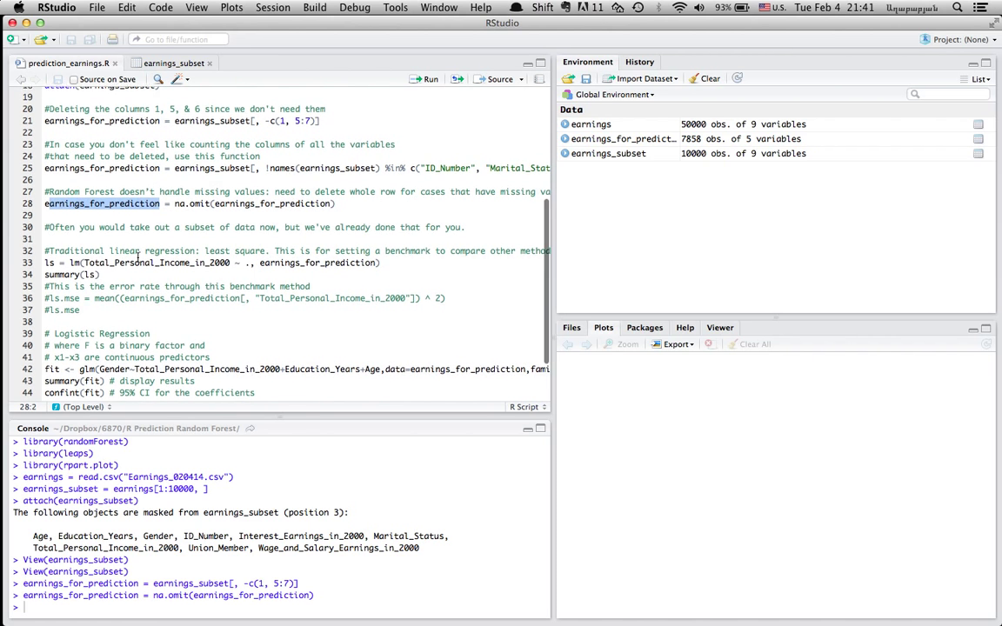
{"action": "scroll", "scroll_direction": "down", "scroll_amount": 3}
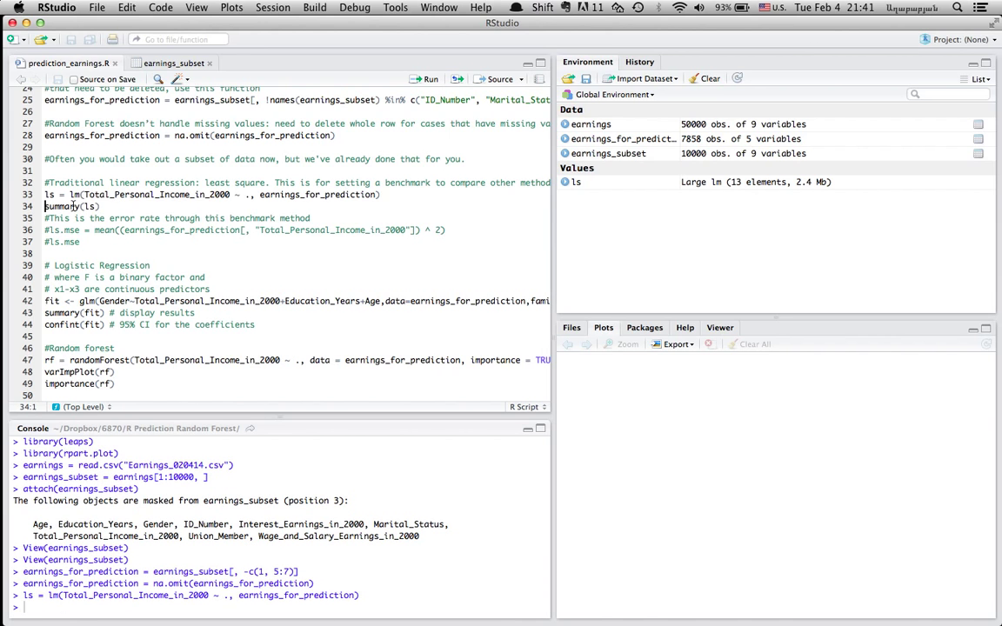
Show summary(ls) with R-squared 0.057 and open the 7858-row earnings_for_prediction table.
{"action": "left_click", "coordinate": [430, 79]}
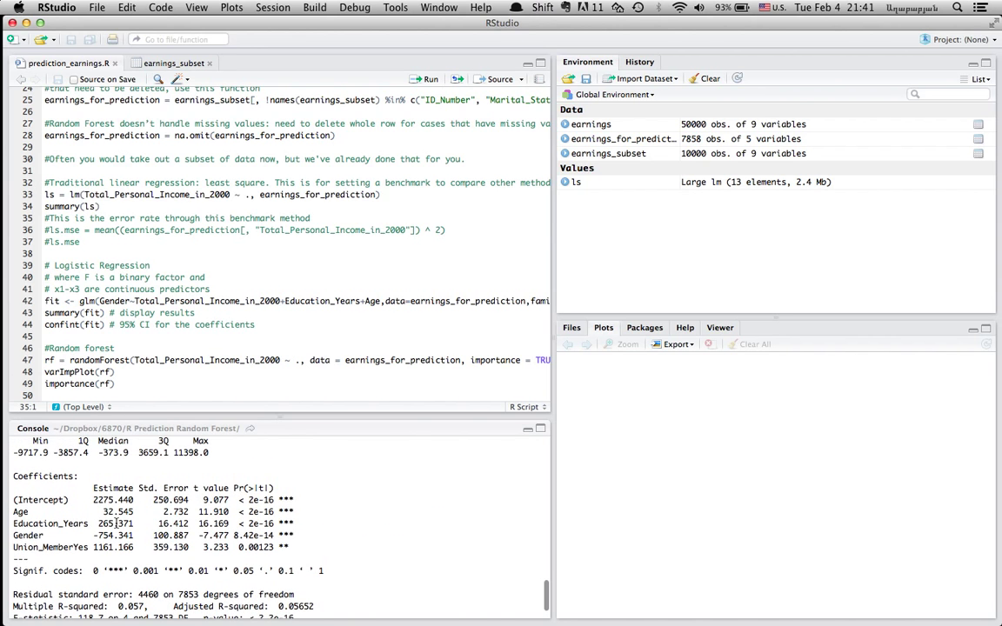
{"action": "scroll", "scroll_direction": "down", "scroll_amount": 3}
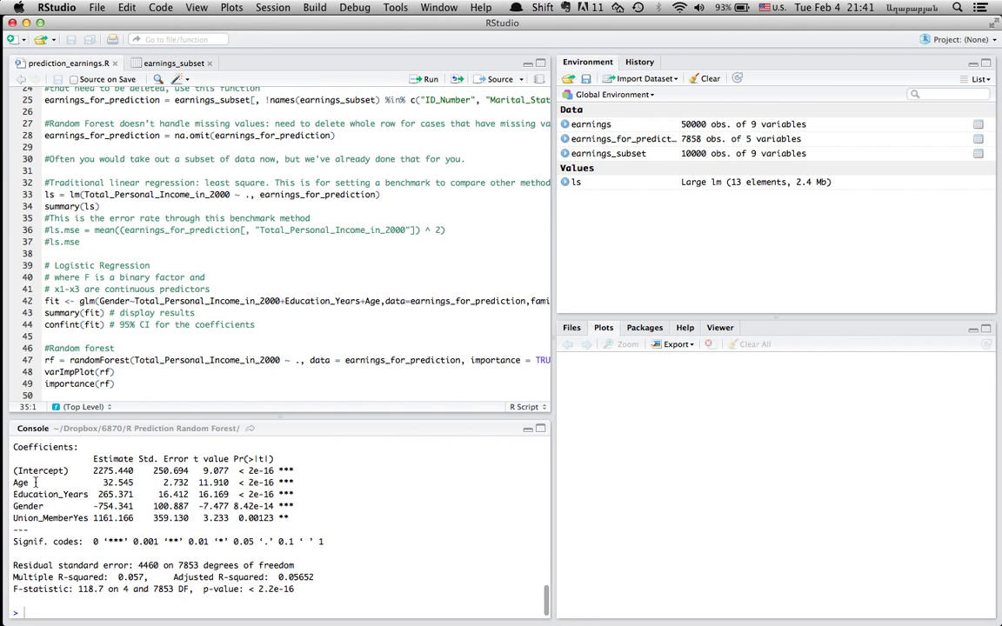
{"action": "double_click", "coordinate": [27, 506]}
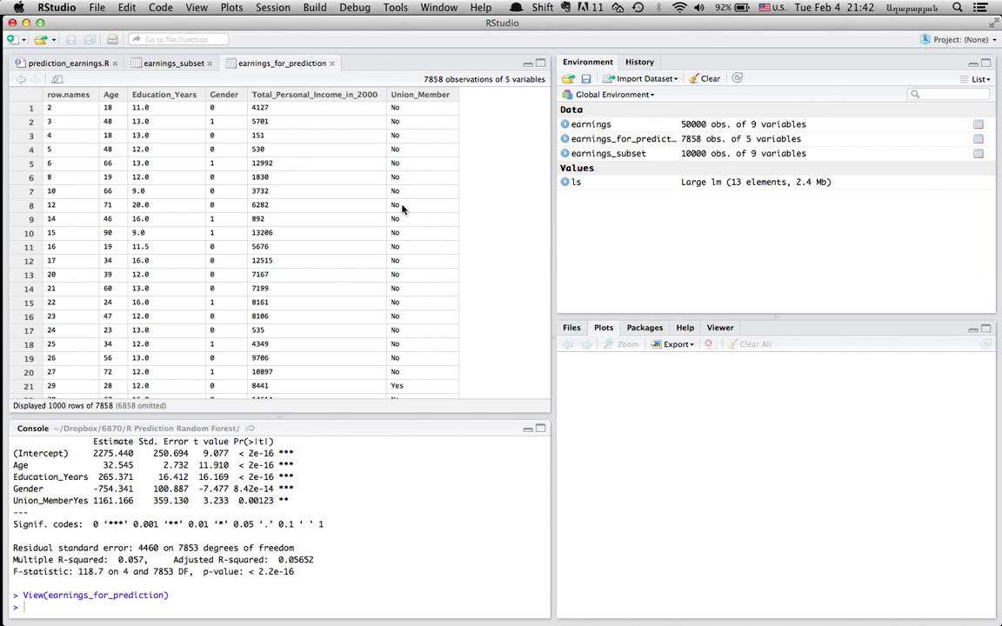
Close the earnings_for_prediction table viewer, back to the prediction script.
{"action": "scroll", "scroll_direction": "up", "scroll_amount": 3}
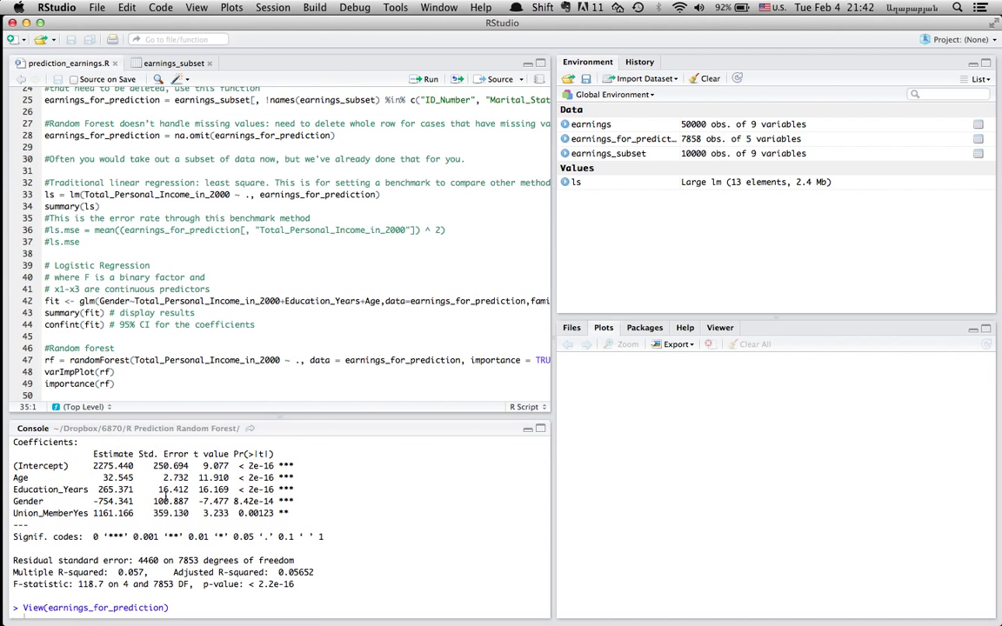
{"action": "scroll", "scroll_direction": "up", "scroll_amount": 3}
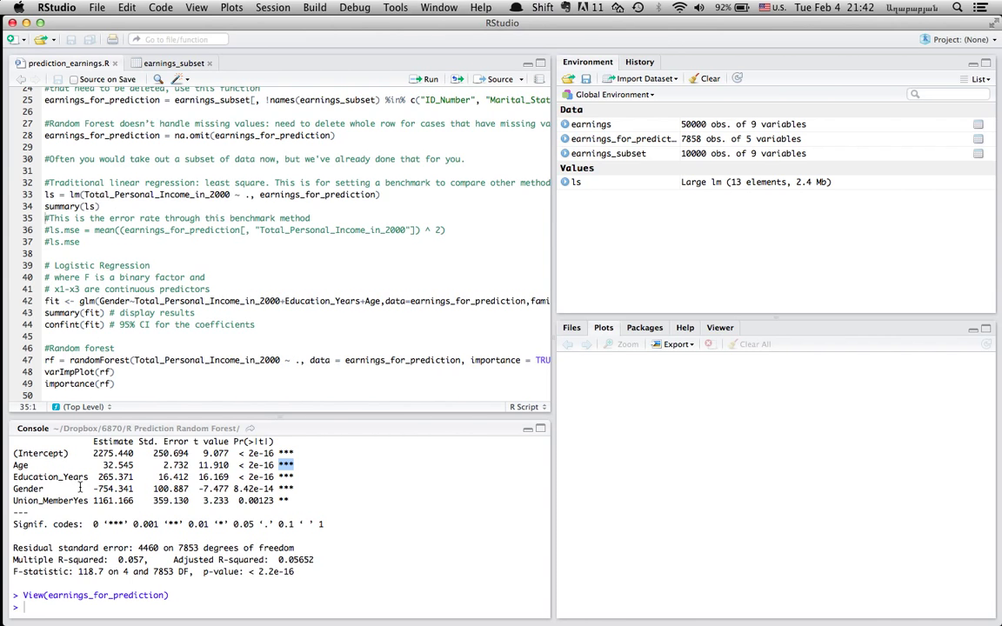
{"action": "left_click", "coordinate": [115, 301]}
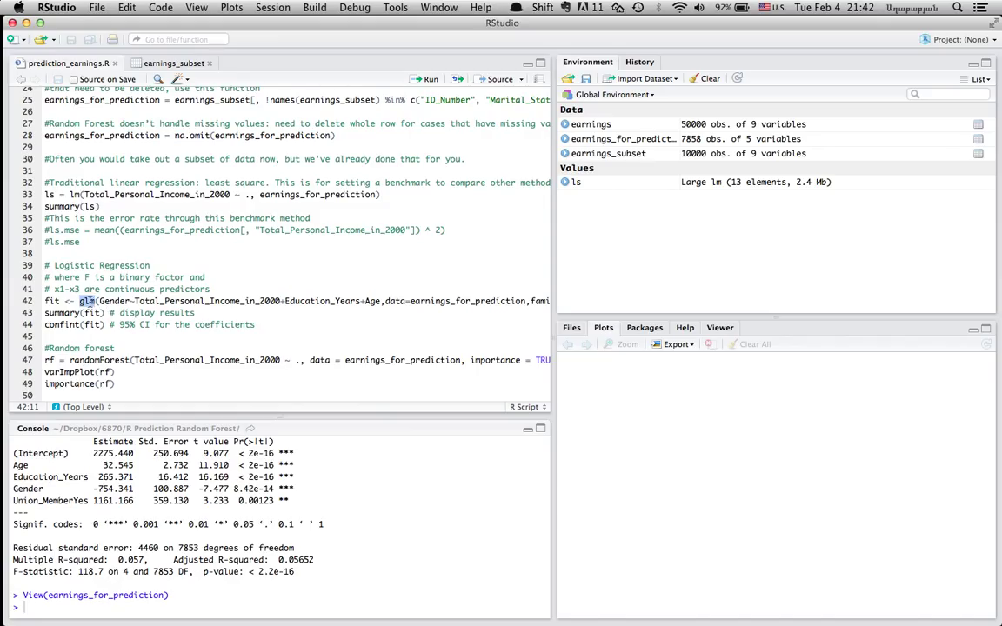
{"action": "scroll", "scroll_direction": "up", "scroll_amount": 3}
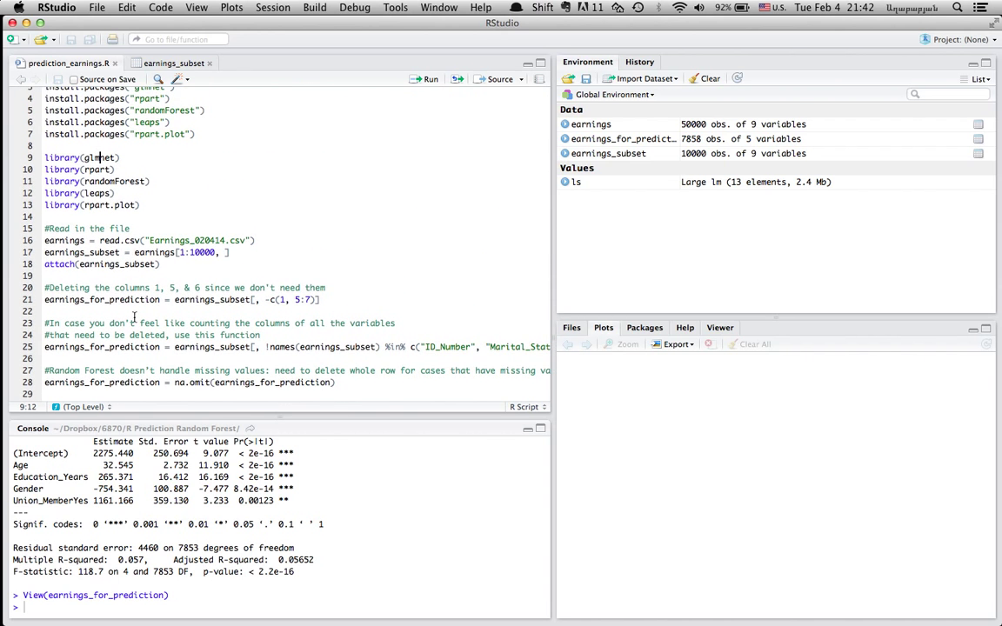
{"action": "scroll", "scroll_direction": "down", "scroll_amount": 3}
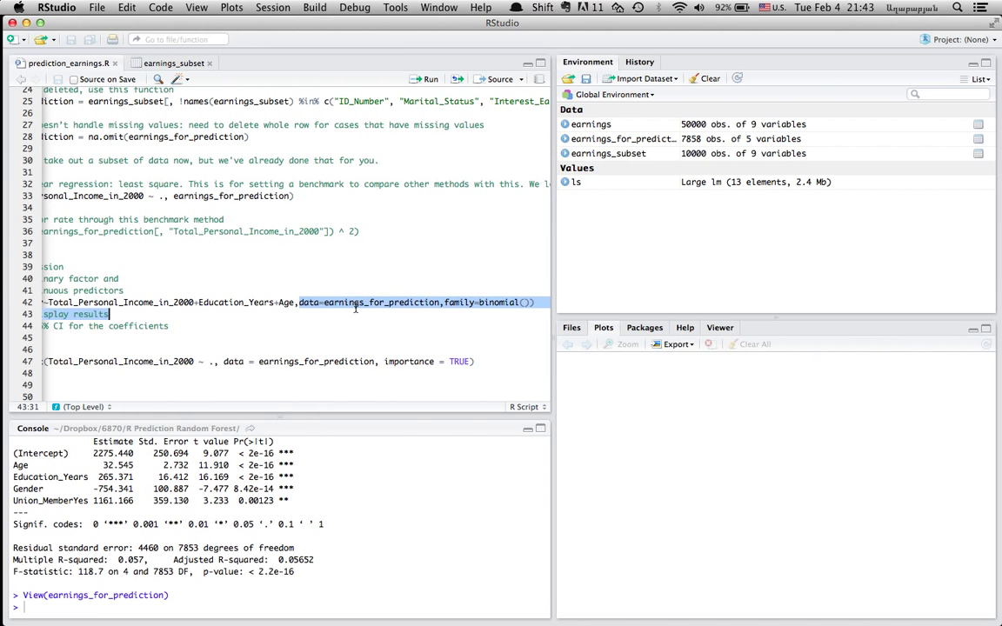
{"action": "left_click", "coordinate": [439, 302]}
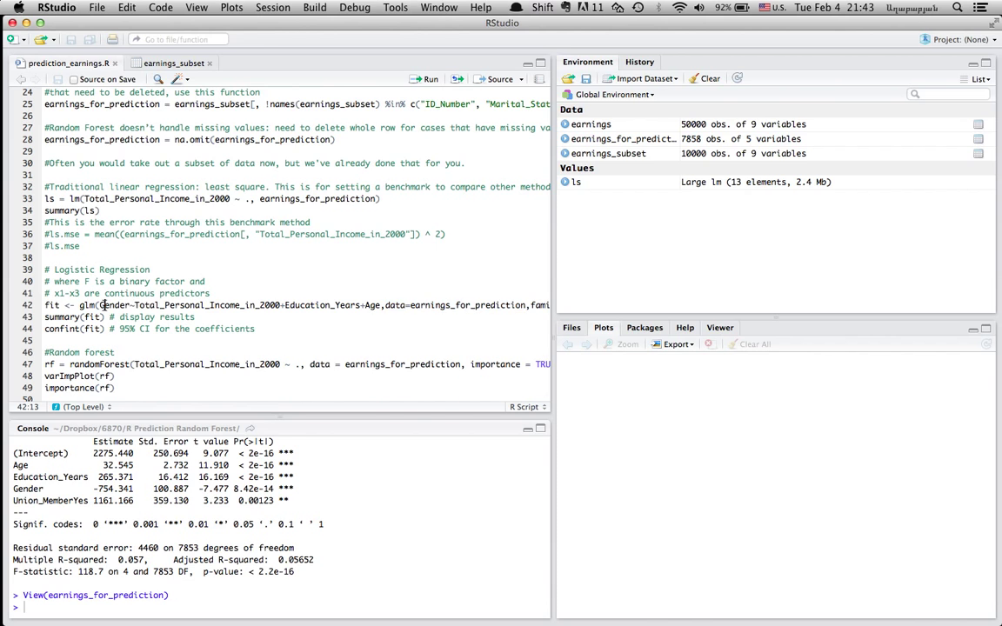
Run glm of Gender on income, education and age as fit, plus its summary (AIC 10811).
{"action": "left_click", "coordinate": [429, 79]}
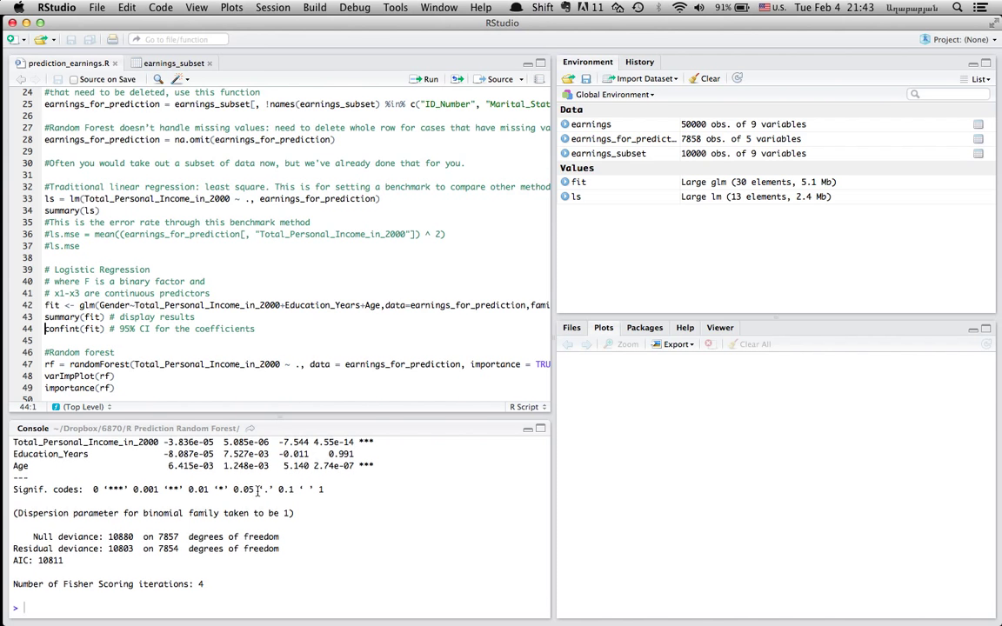
{"action": "scroll", "scroll_direction": "up", "scroll_amount": 3}
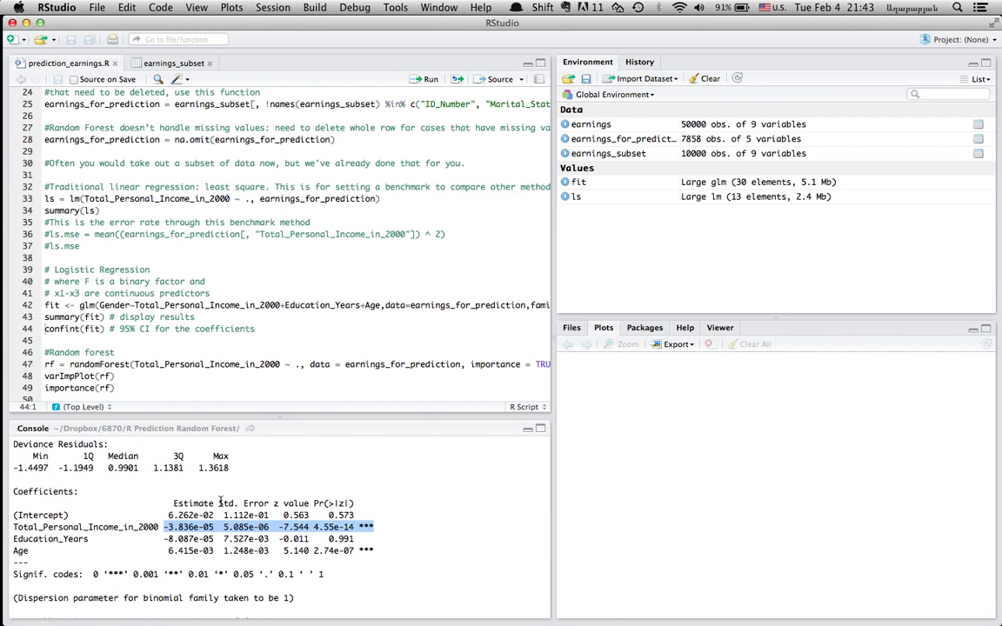
{"action": "scroll", "scroll_direction": "down", "scroll_amount": 3}
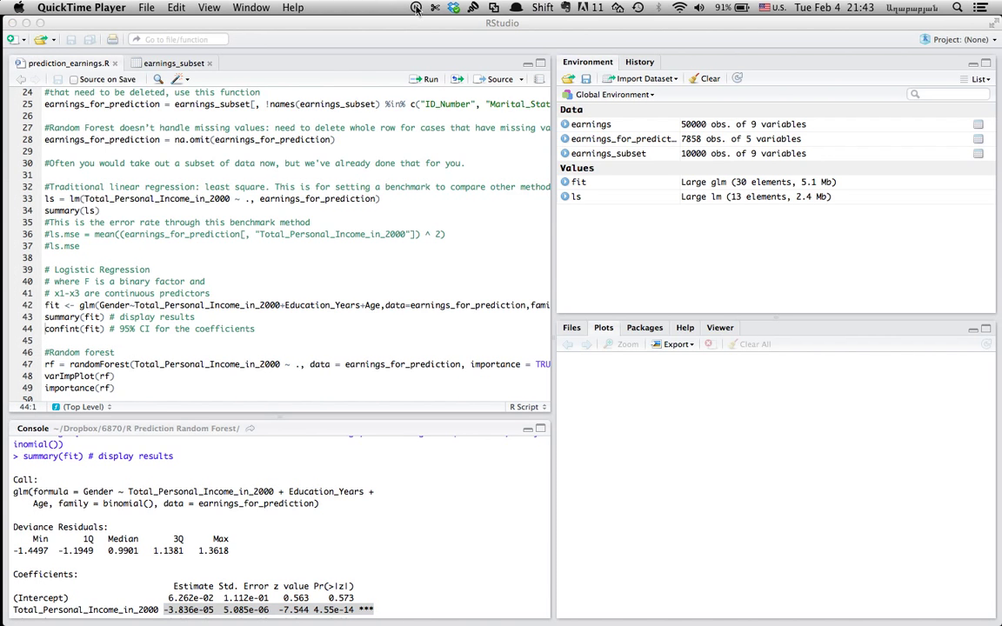
{"action": "scroll", "scroll_direction": "down", "scroll_amount": 3}
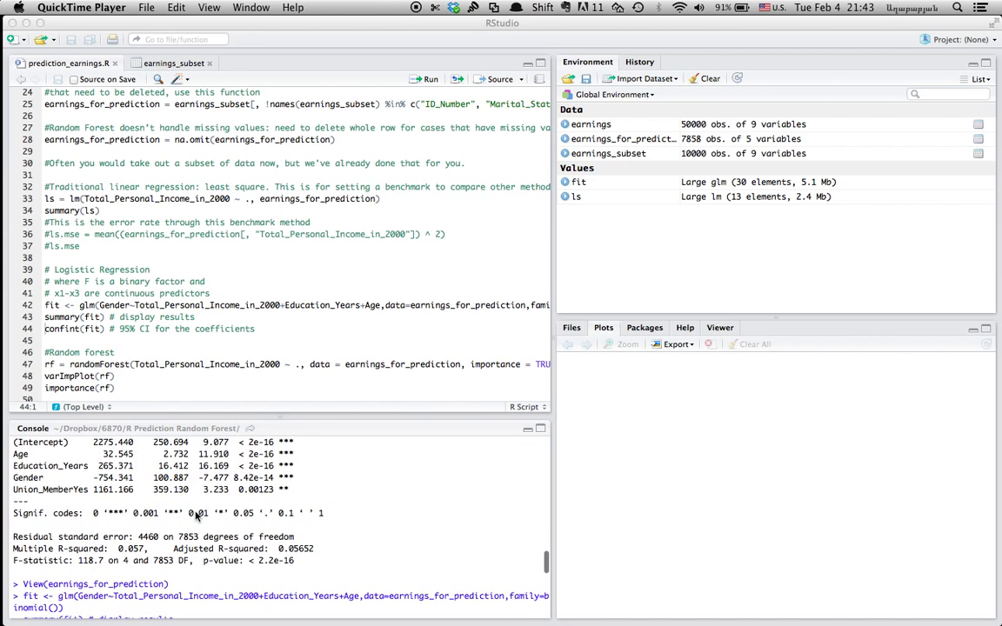
{"action": "scroll", "scroll_direction": "up", "scroll_amount": 3}
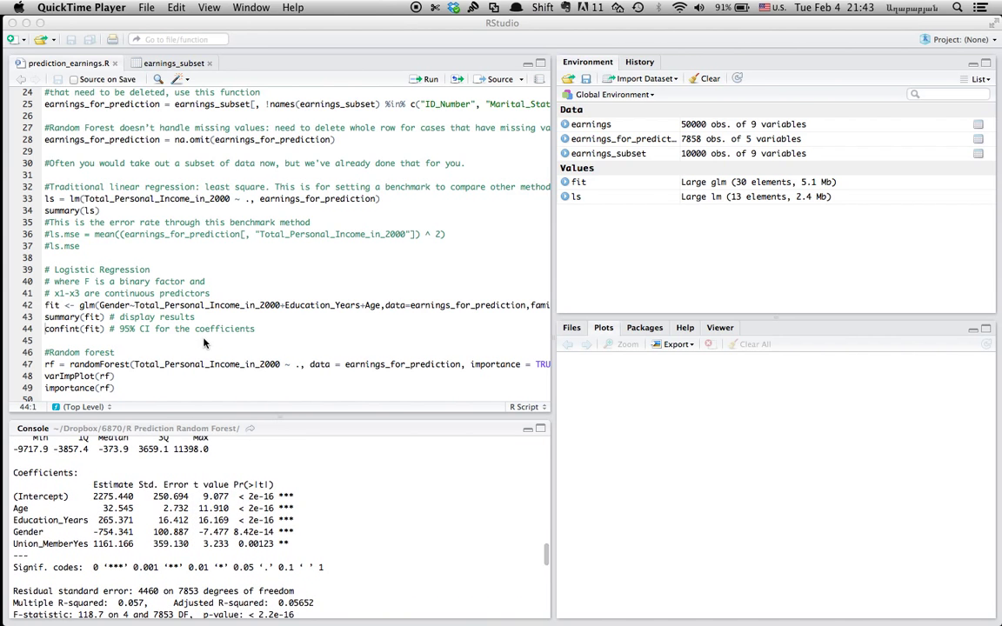
{"action": "mouse_move", "coordinate": [111, 493]}
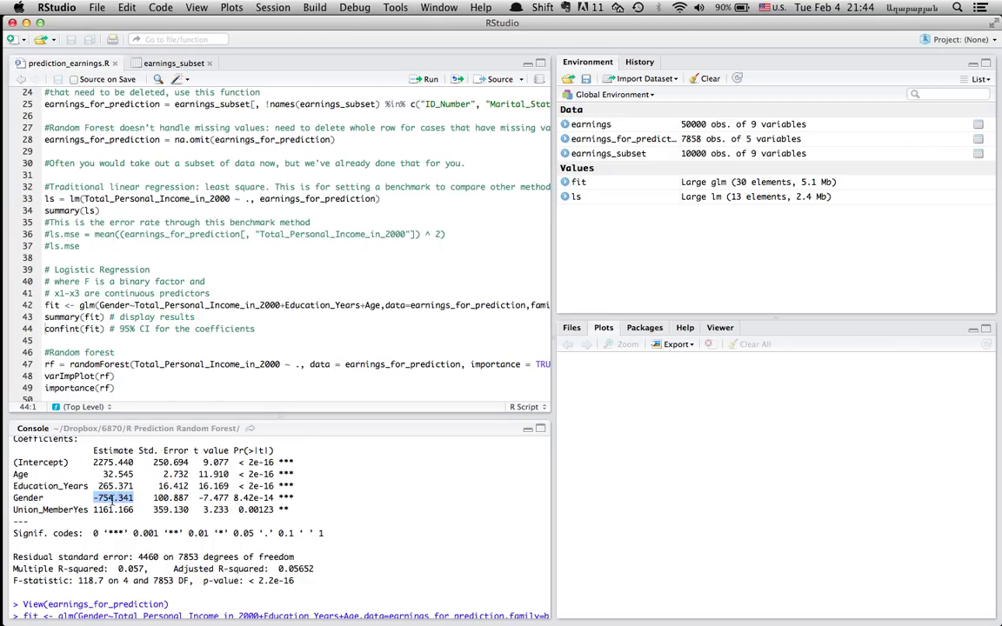
{"action": "scroll", "scroll_direction": "down", "scroll_amount": 3}
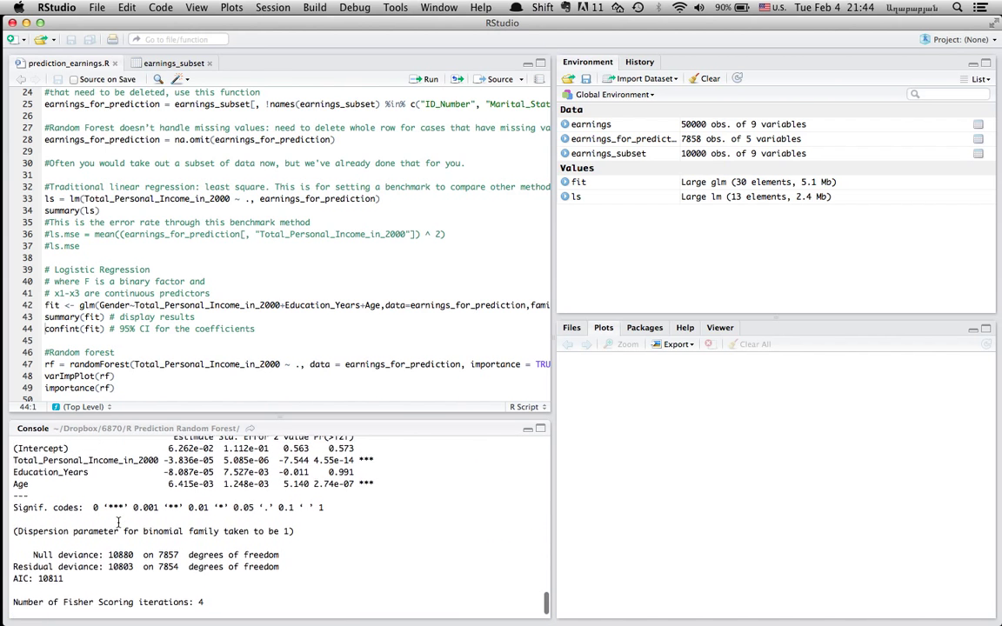
{"action": "scroll", "scroll_direction": "up", "scroll_amount": 3}
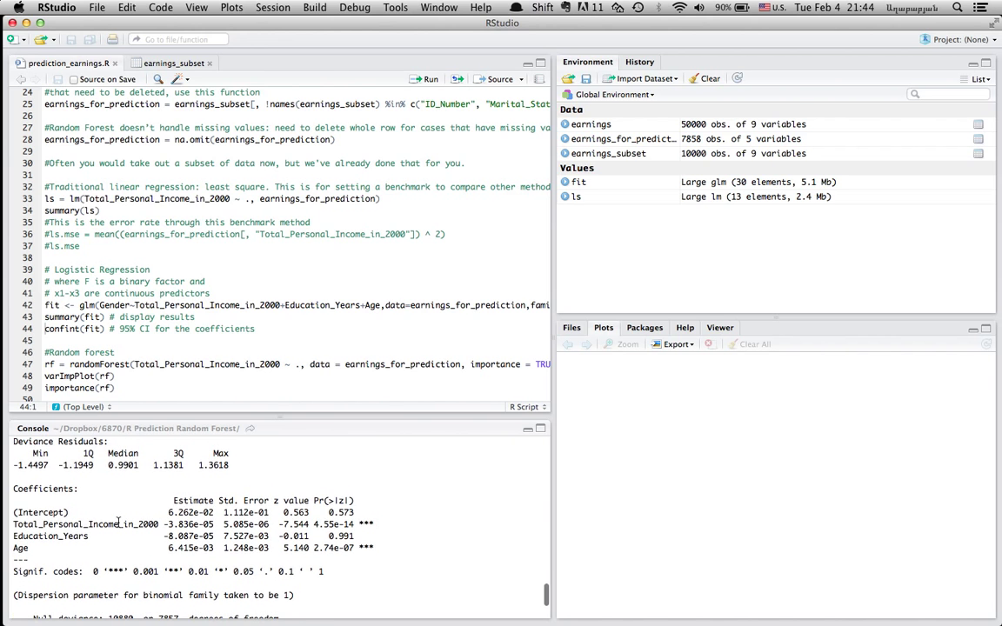
{"action": "scroll", "scroll_direction": "down", "scroll_amount": 3}
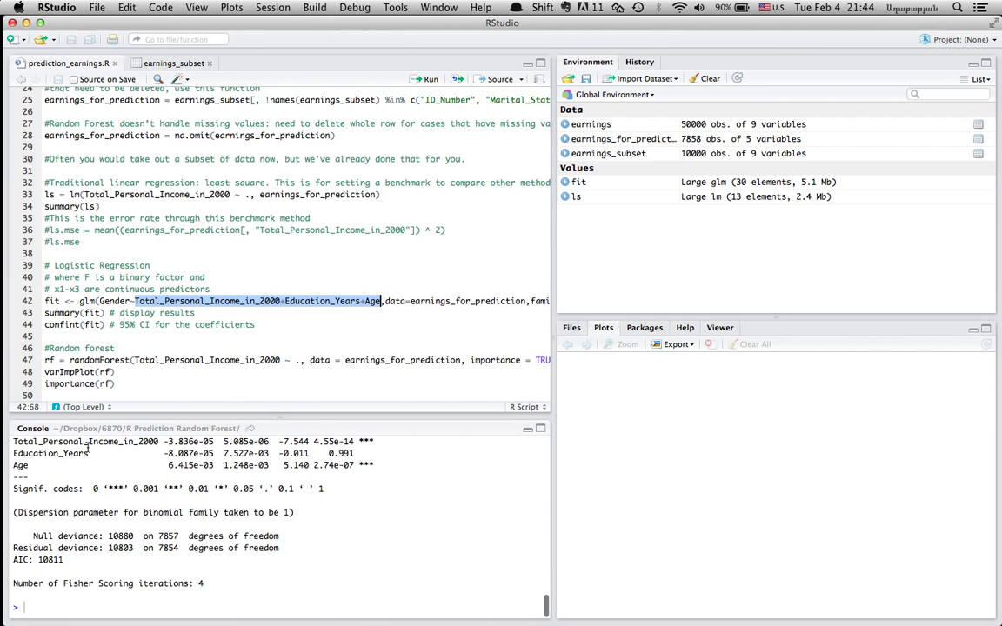
Run the randomForest model line and varImpPlot(rf) to plot variable importance.
{"action": "left_click", "coordinate": [77, 360]}
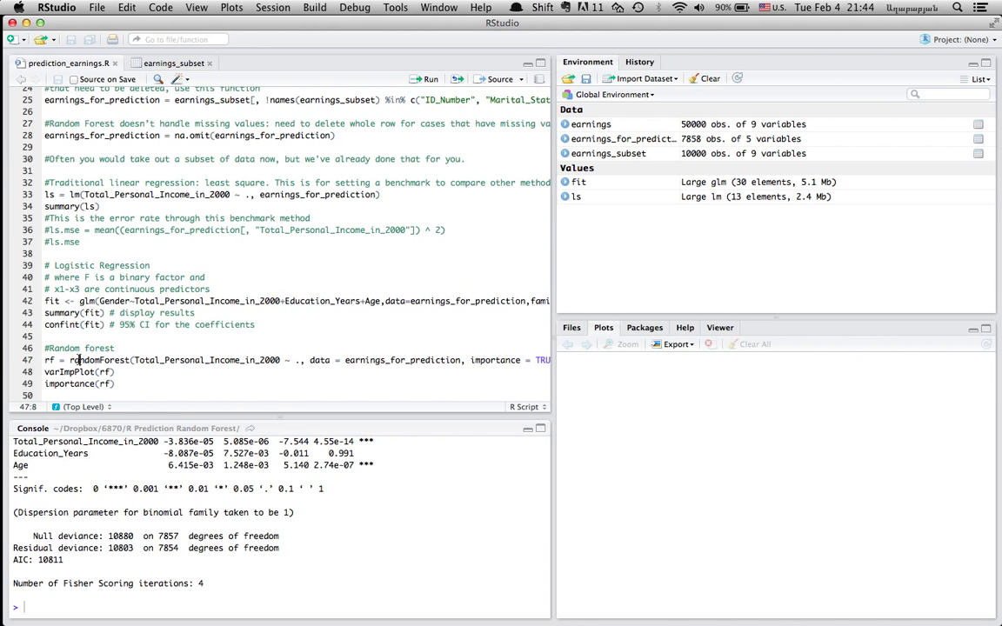
{"action": "left_click", "coordinate": [429, 79]}
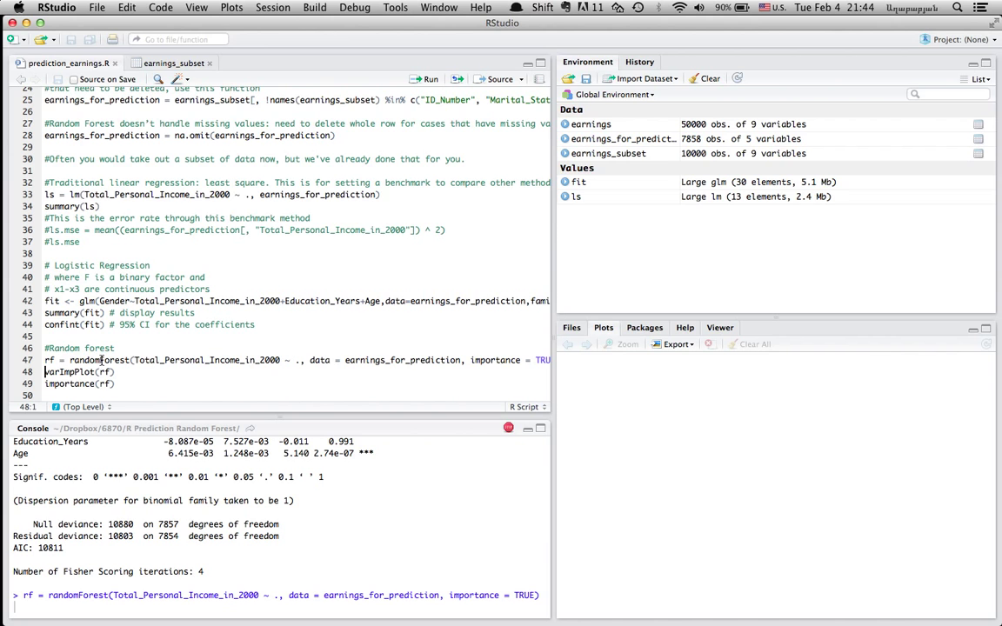
{"action": "double_click", "coordinate": [206, 359]}
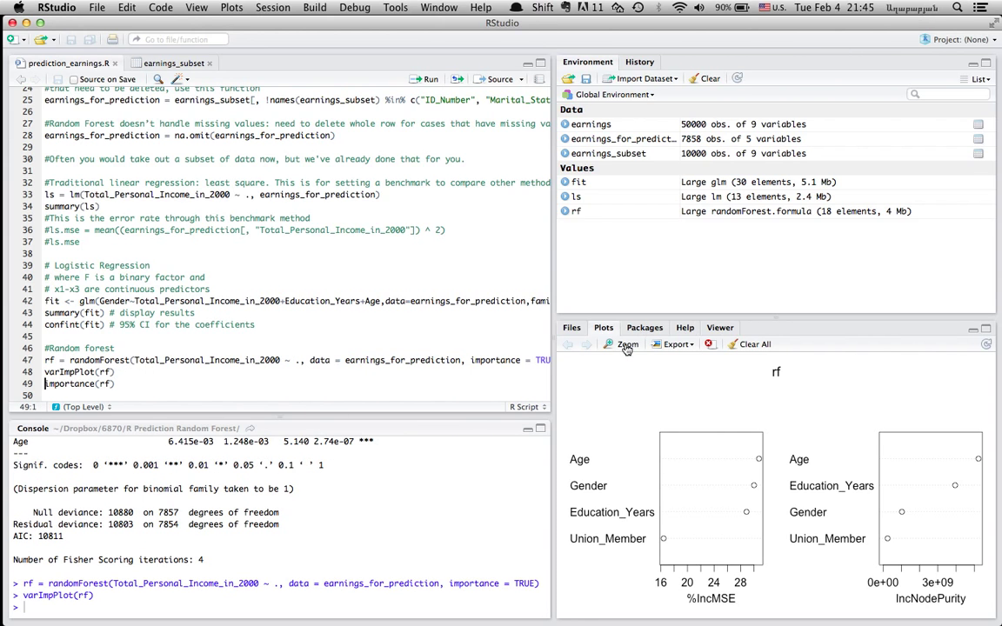
Open the variable importance plot in the Plot Zoom window to inspect %IncMSE and IncNodePurity.
{"action": "left_click", "coordinate": [624, 343]}
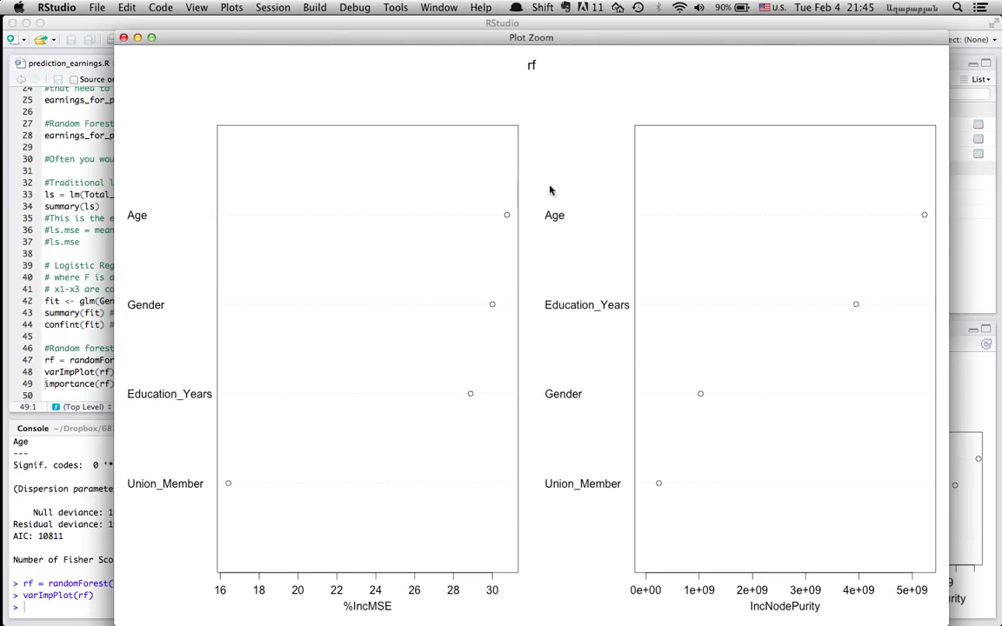
{"action": "mouse_move", "coordinate": [513, 42]}
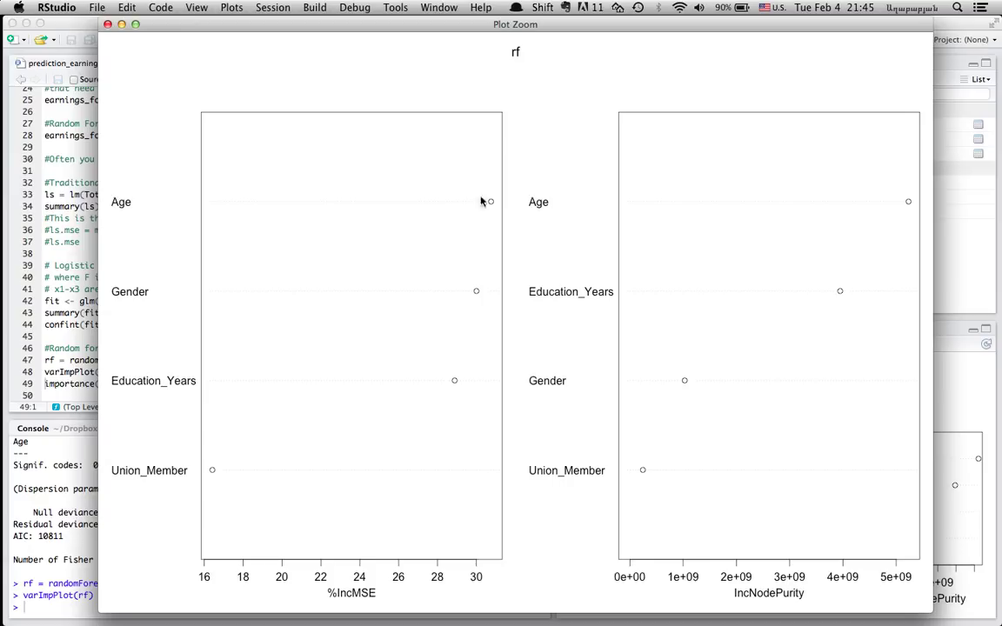
{"action": "mouse_move", "coordinate": [429, 216]}
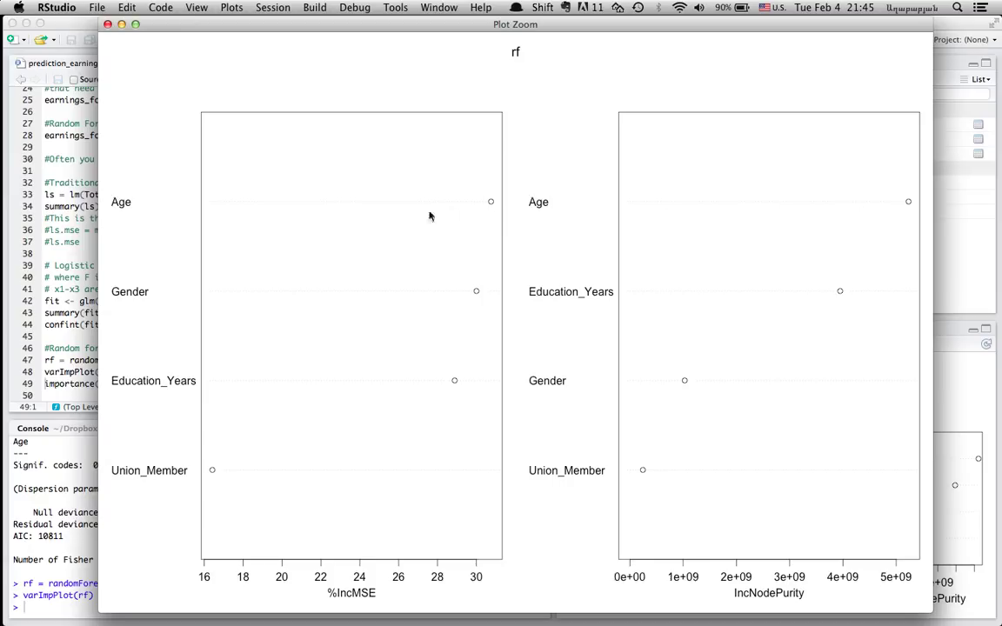
{"action": "mouse_move", "coordinate": [427, 342]}
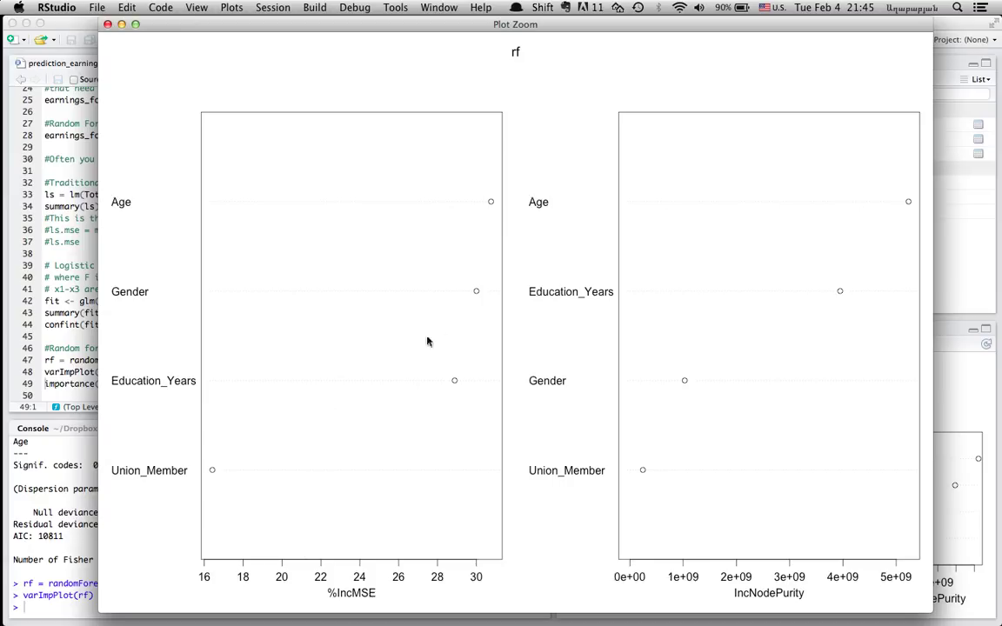
{"action": "mouse_move", "coordinate": [486, 209]}
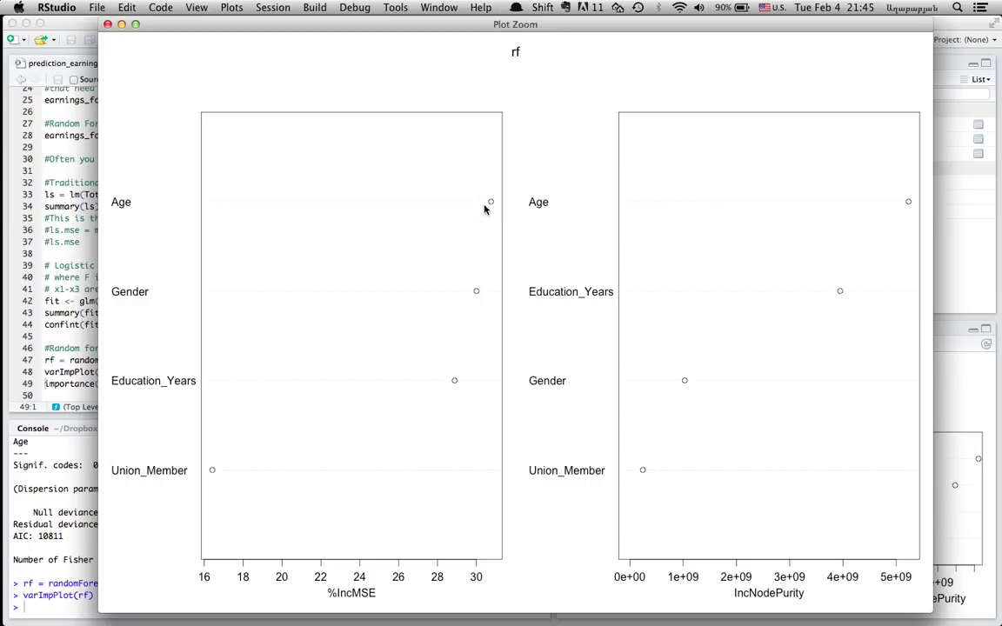
{"action": "mouse_move", "coordinate": [493, 207]}
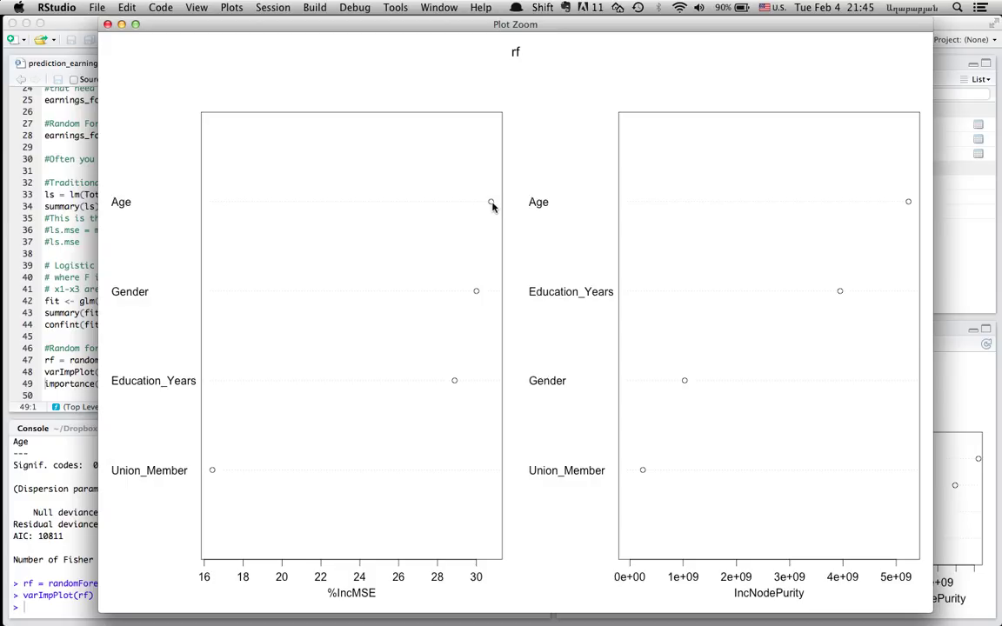
{"action": "mouse_move", "coordinate": [476, 293]}
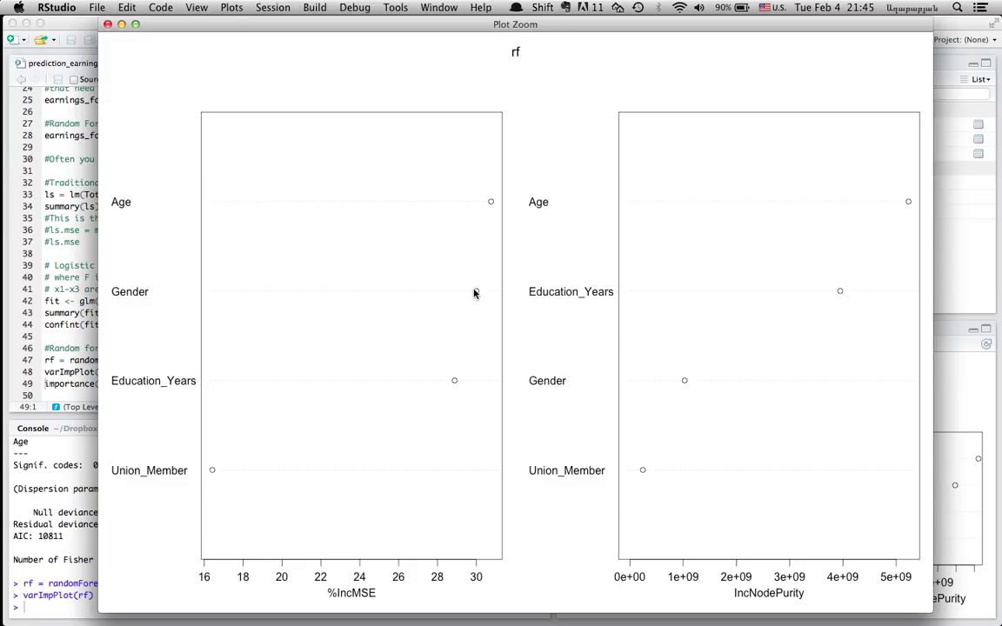
{"action": "mouse_move", "coordinate": [145, 209]}
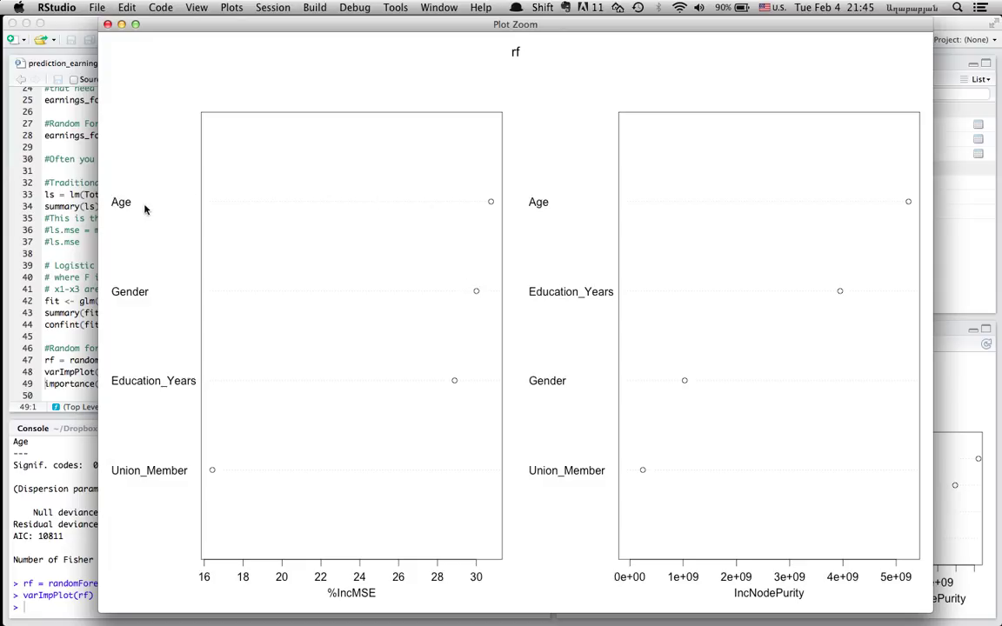
{"action": "mouse_move", "coordinate": [126, 291]}
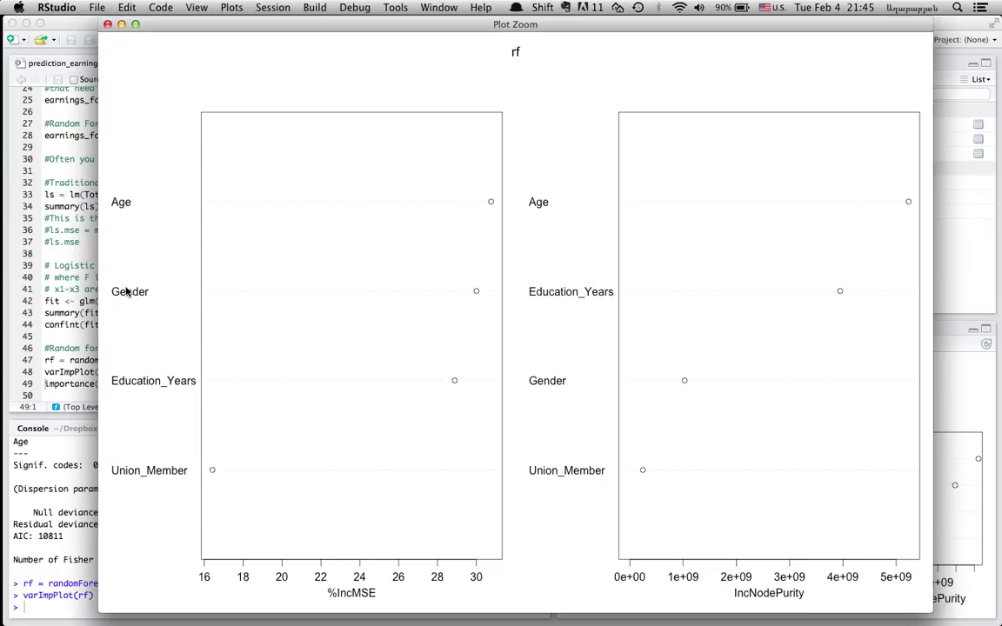
{"action": "mouse_move", "coordinate": [651, 345]}
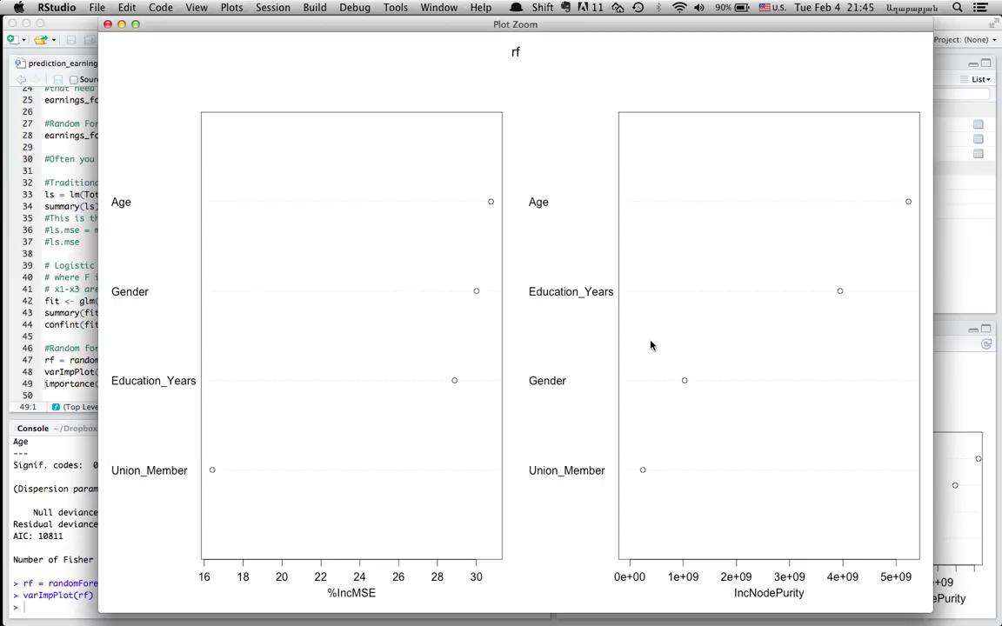
{"action": "mouse_move", "coordinate": [793, 594]}
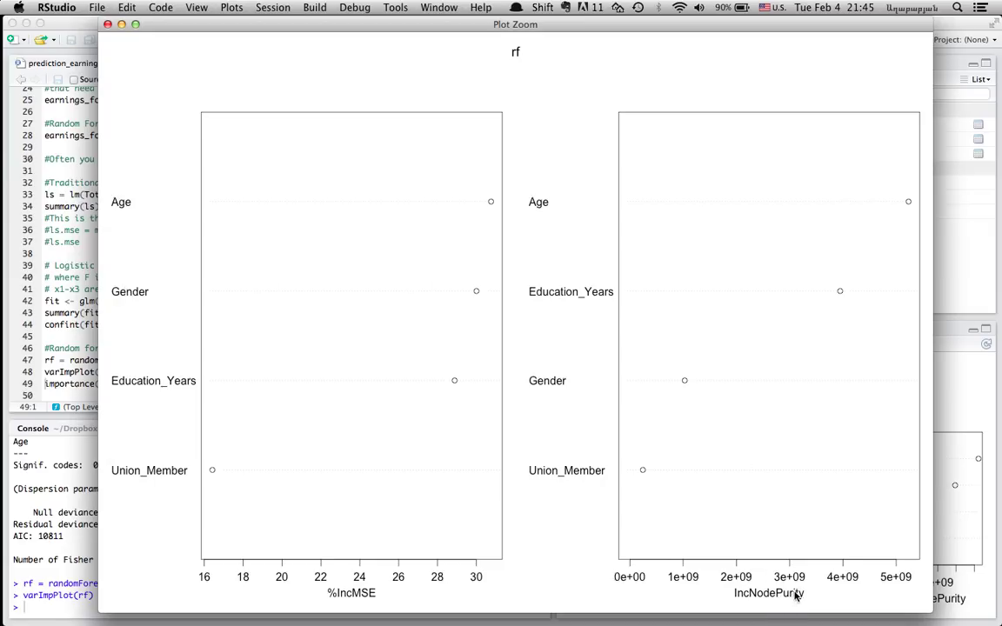
{"action": "mouse_move", "coordinate": [887, 212]}
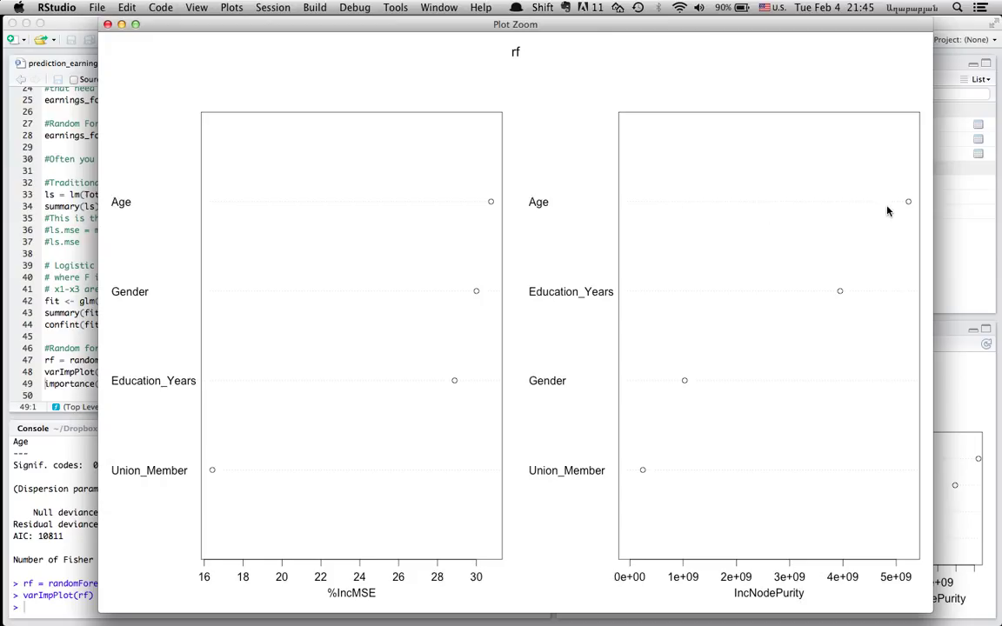
{"action": "mouse_move", "coordinate": [820, 301]}
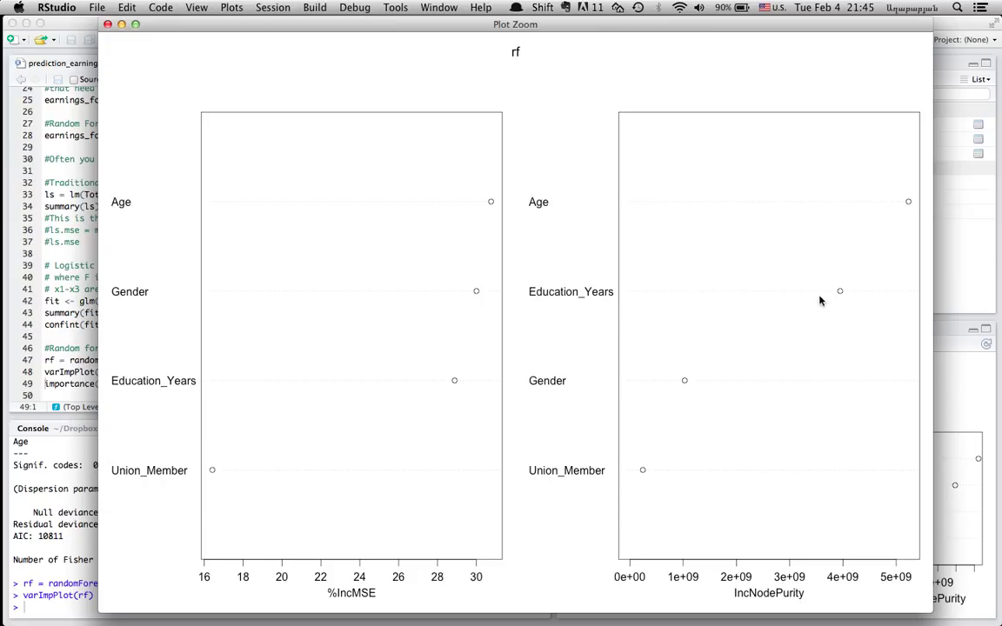
{"action": "mouse_move", "coordinate": [872, 271]}
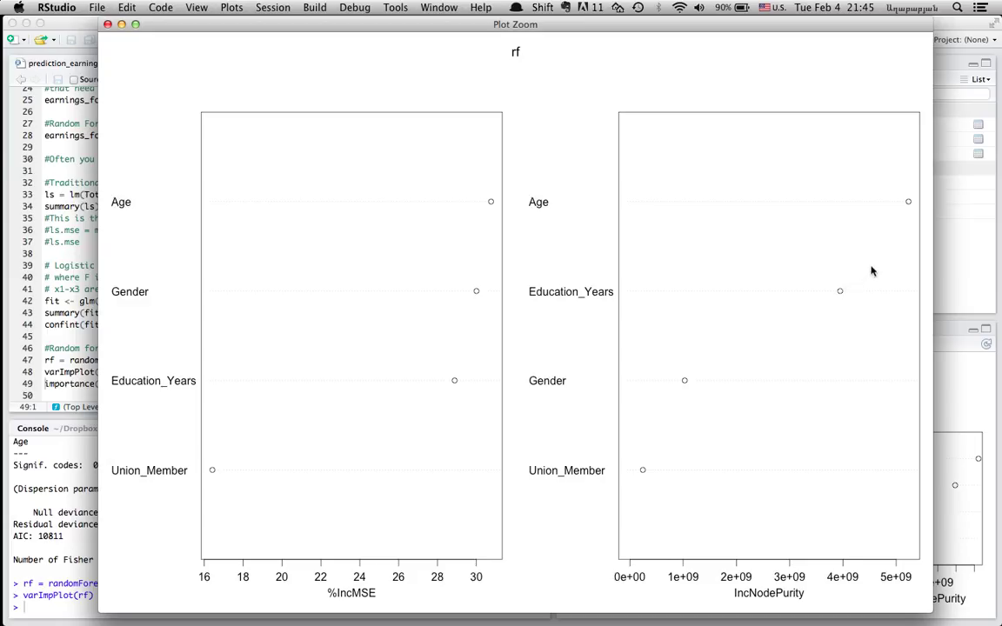
{"action": "mouse_move", "coordinate": [528, 495]}
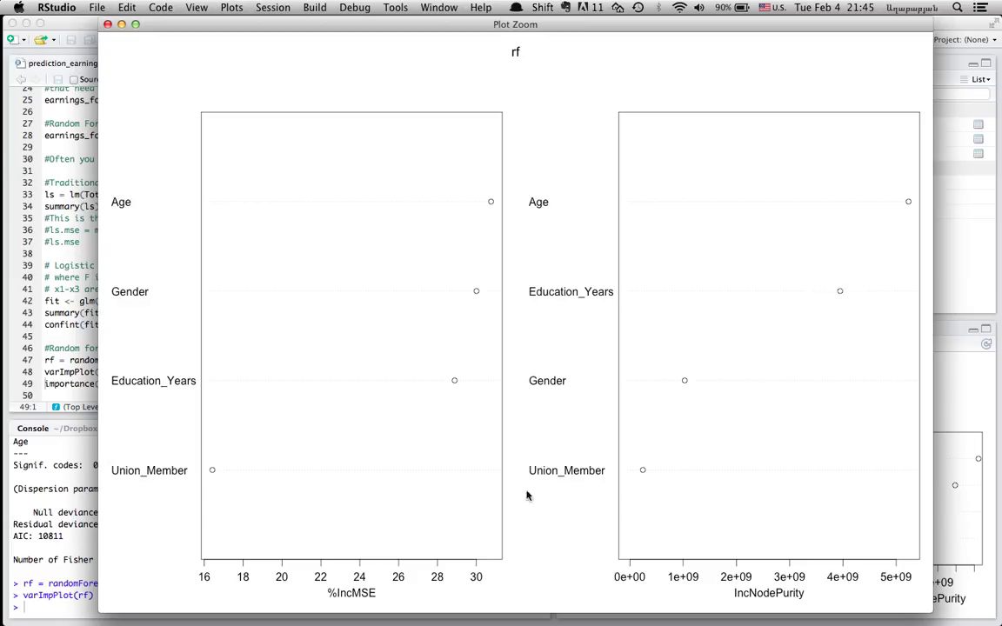
{"action": "mouse_move", "coordinate": [463, 500]}
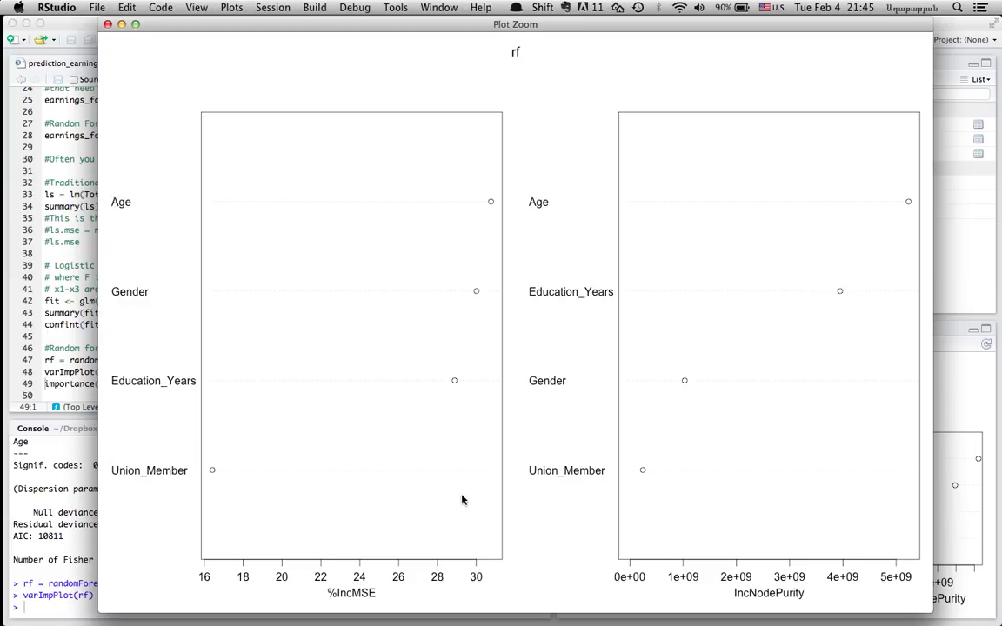
{"action": "mouse_move", "coordinate": [217, 561]}
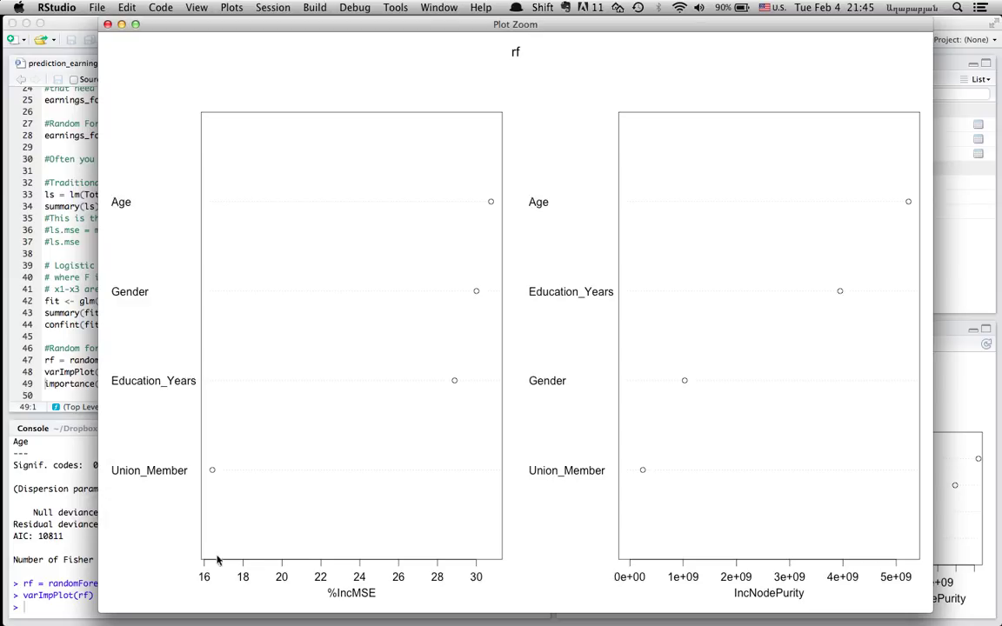
{"action": "mouse_move", "coordinate": [456, 578]}
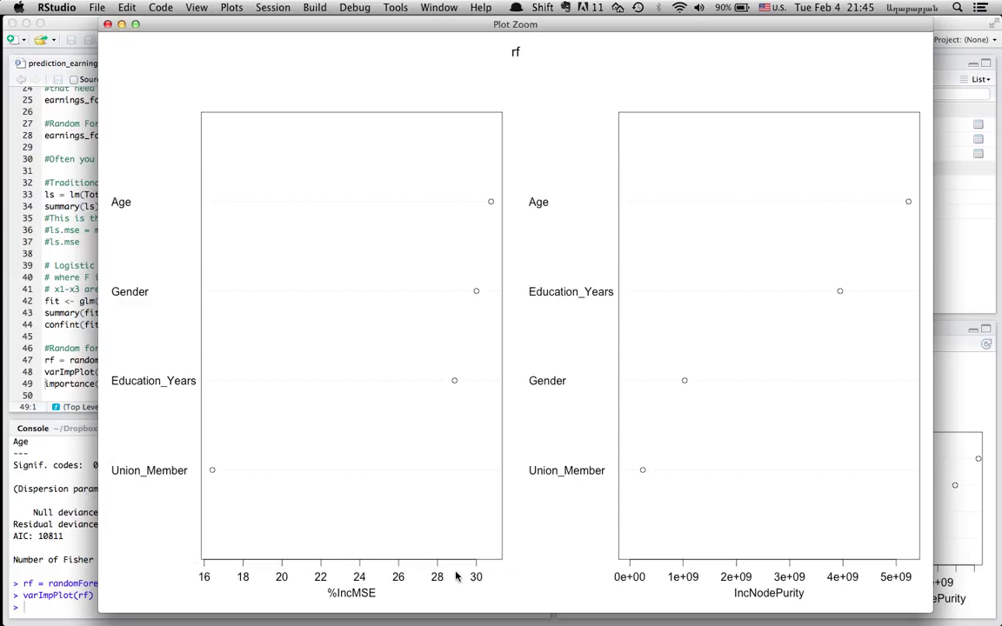
{"action": "mouse_move", "coordinate": [881, 249]}
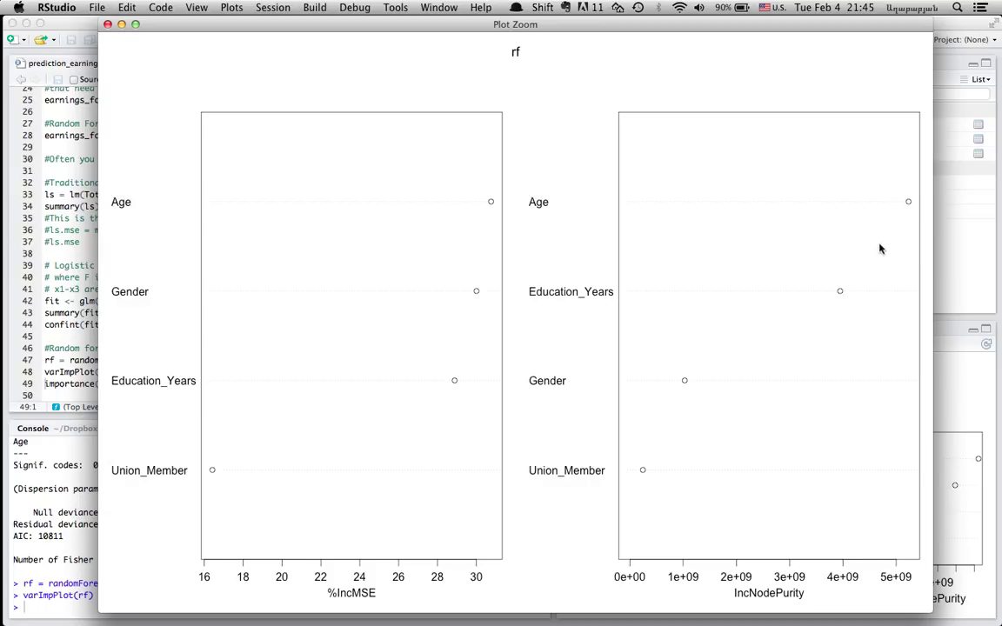
{"action": "mouse_move", "coordinate": [533, 380]}
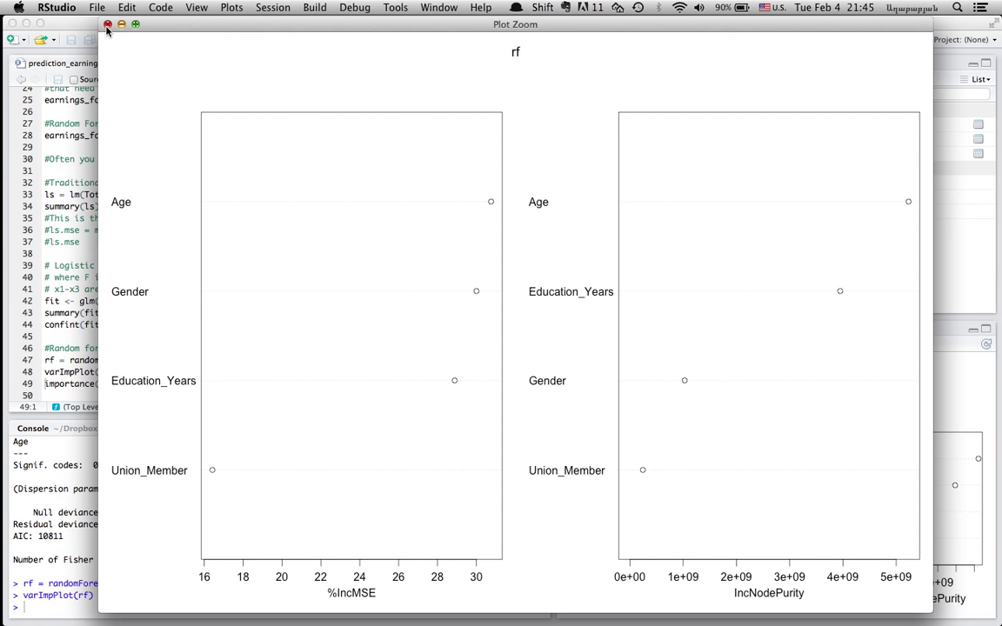
Close the Plot Zoom window and print the importance(rf) table in the Console.
{"action": "left_click", "coordinate": [108, 24]}
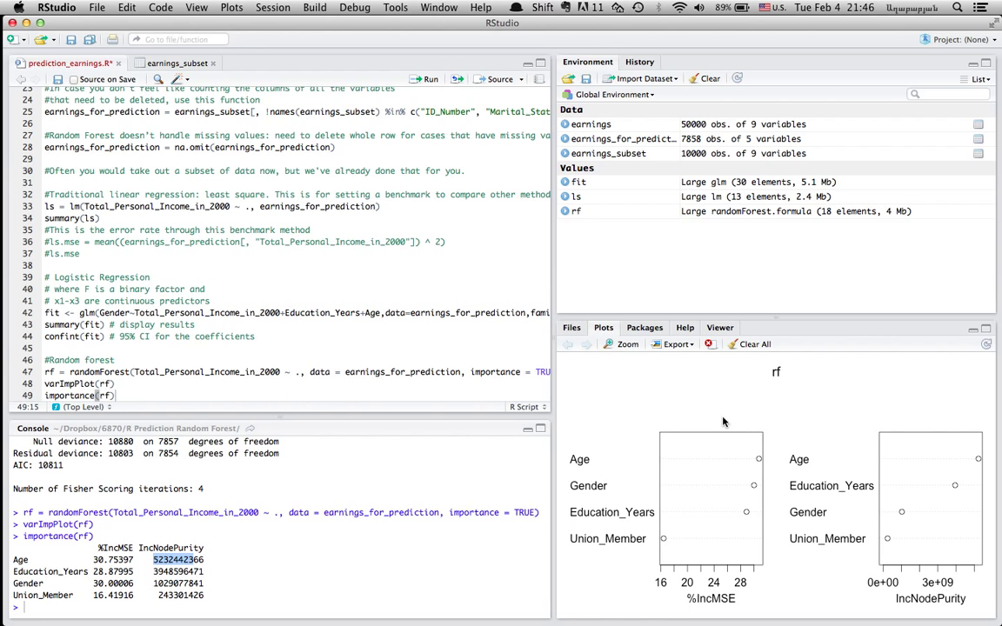
{"action": "mouse_move", "coordinate": [826, 529]}
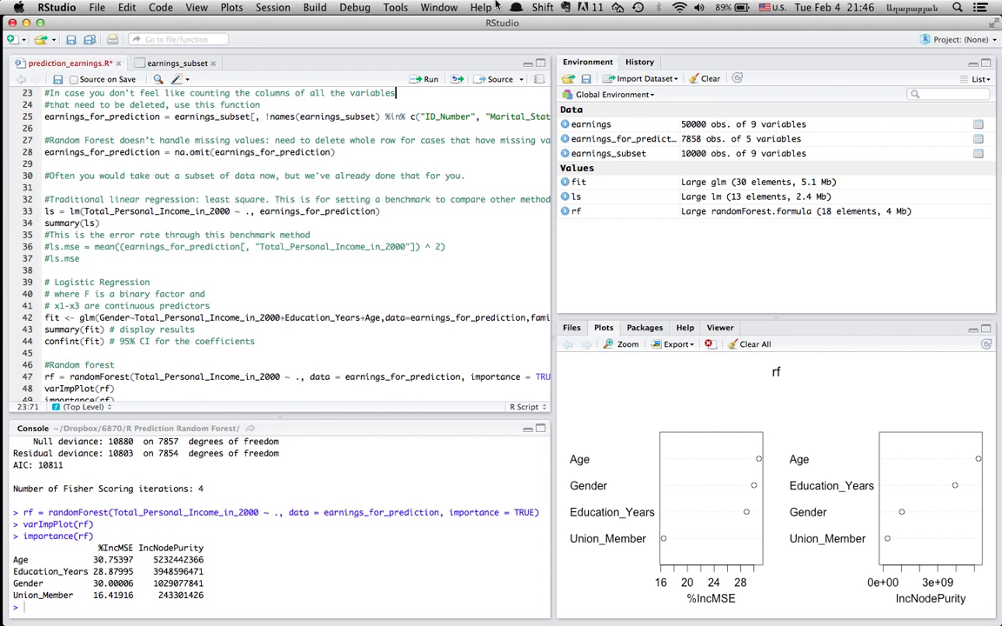
{"action": "mouse_move", "coordinate": [17, 351]}
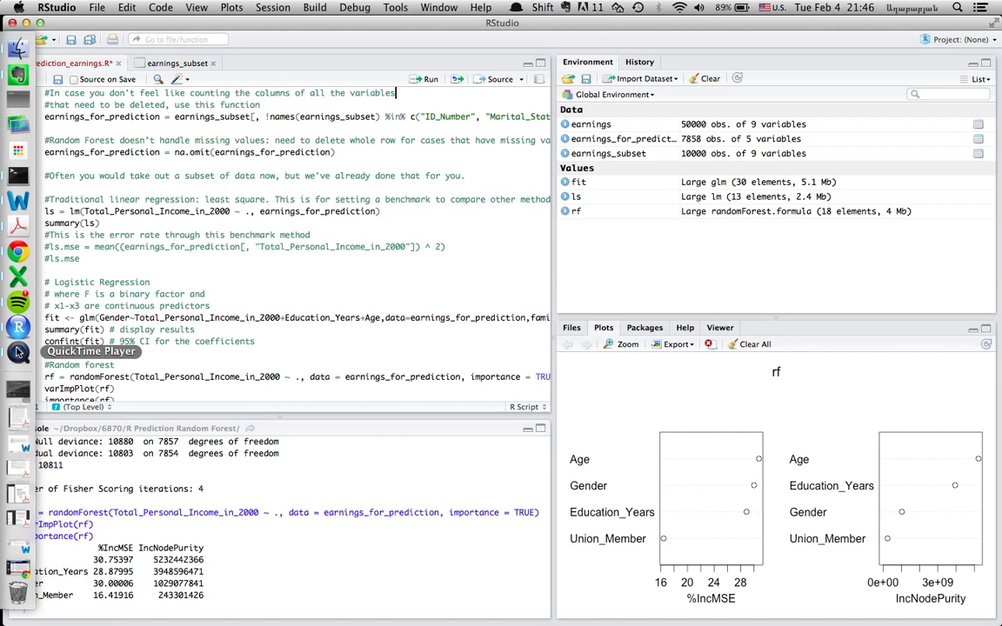